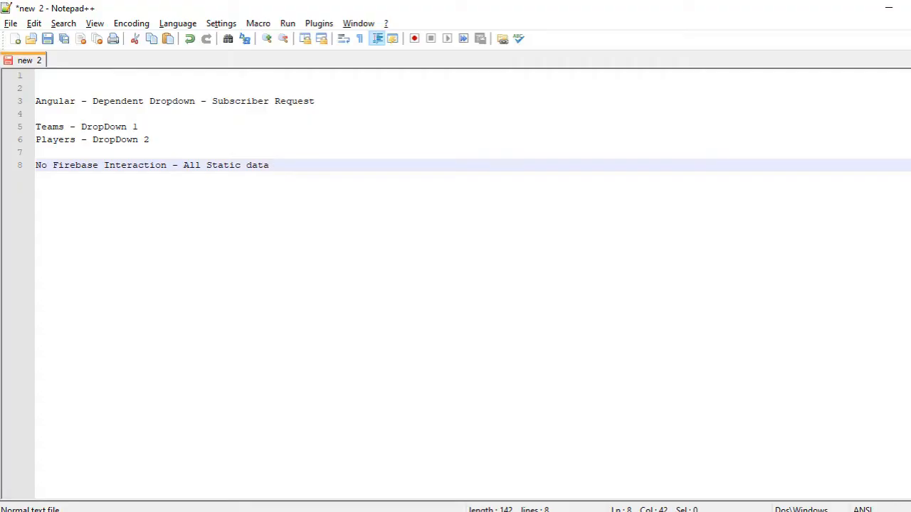
mouse_move(372, 240)
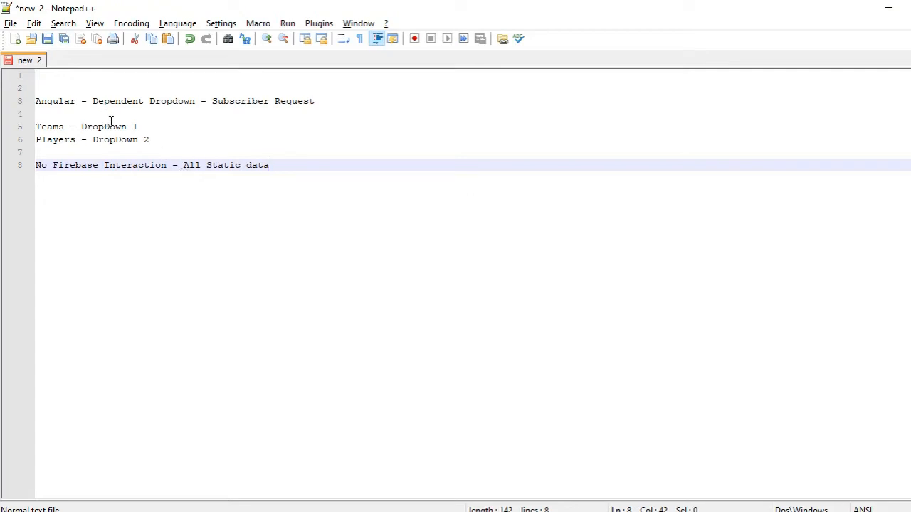
mouse_move(198, 114)
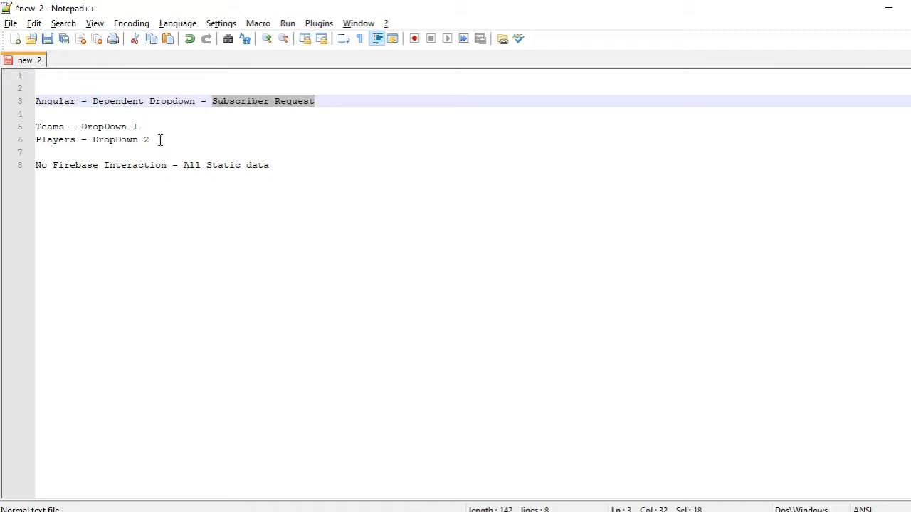
Highlight existing text such as 'DropDown 2', 'Players' and the fileUpload title.
left_click_drag(36, 126, 149, 140)
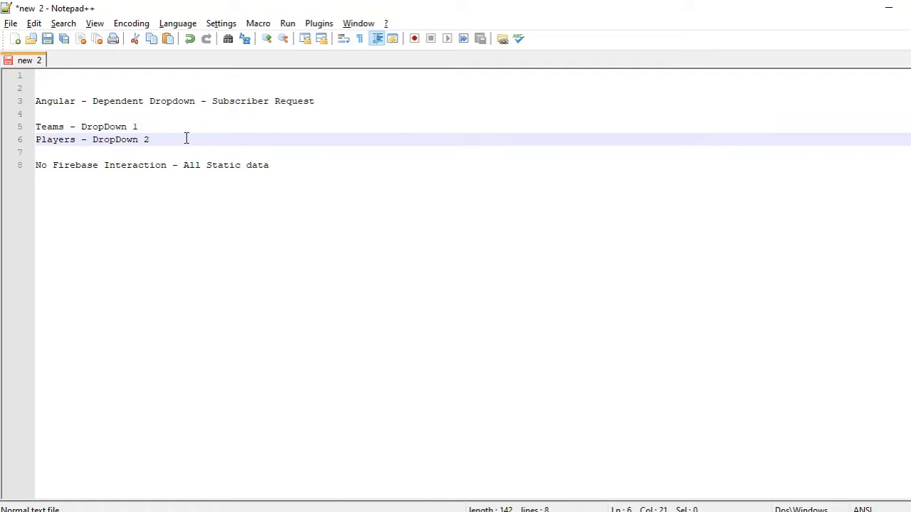
mouse_move(170, 180)
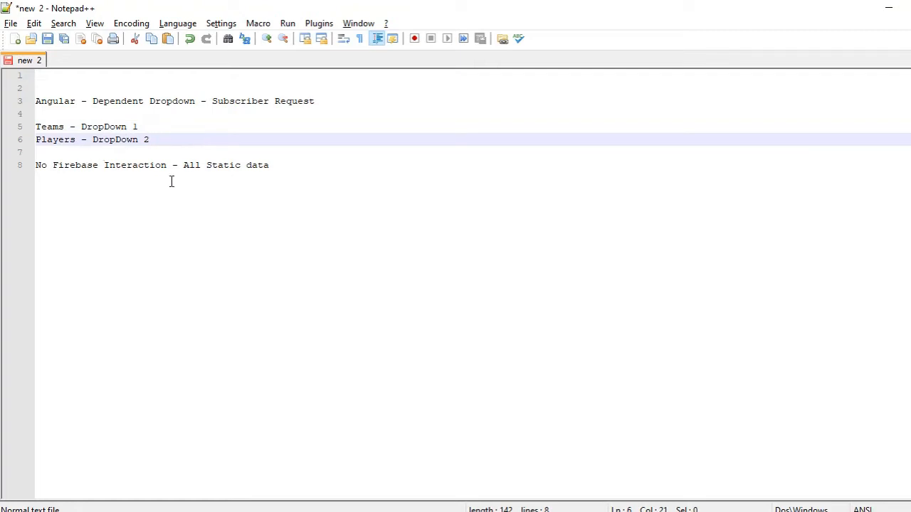
left_click(149, 140)
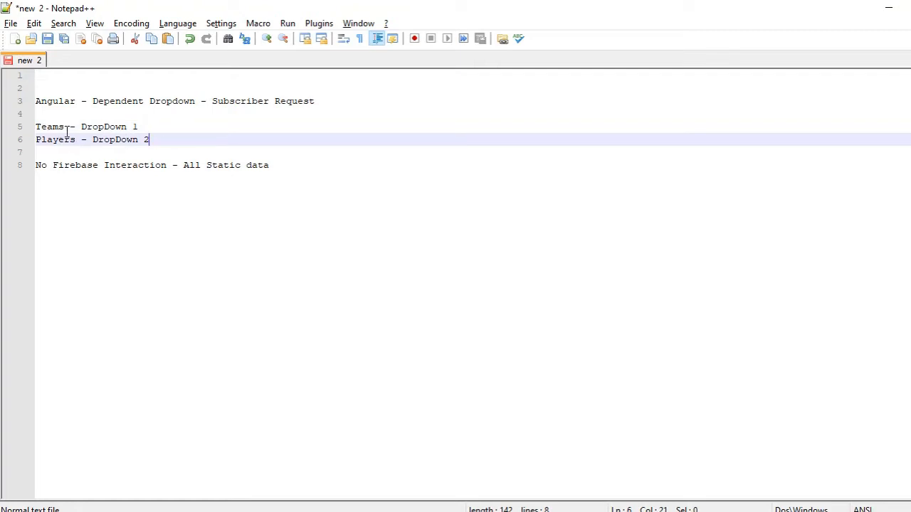
double_click(50, 127)
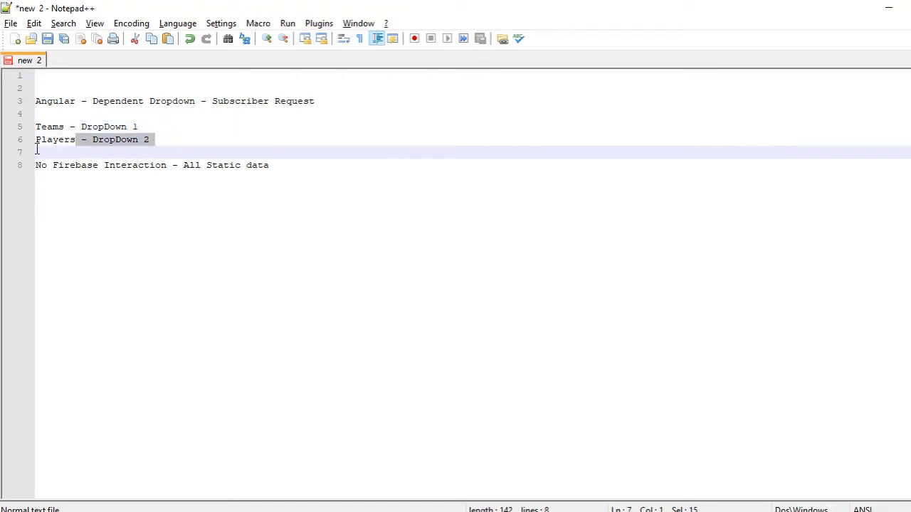
double_click(54, 139)
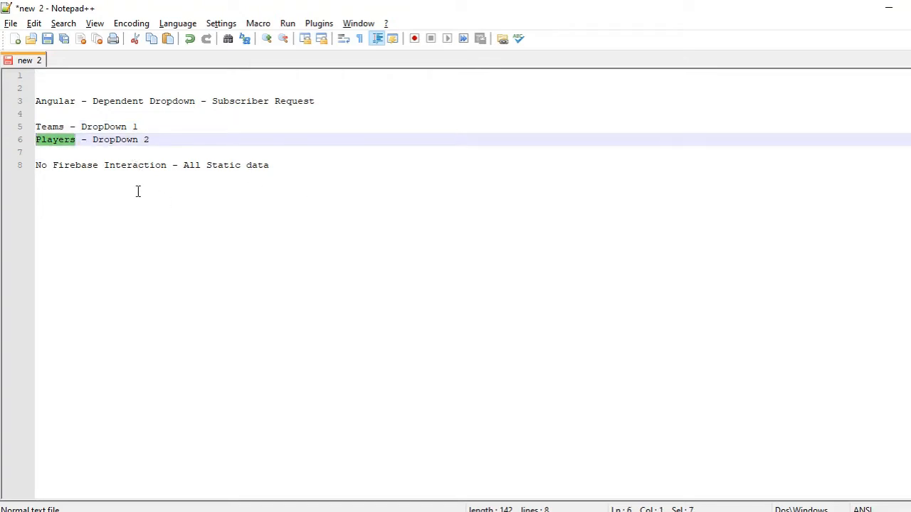
mouse_move(154, 186)
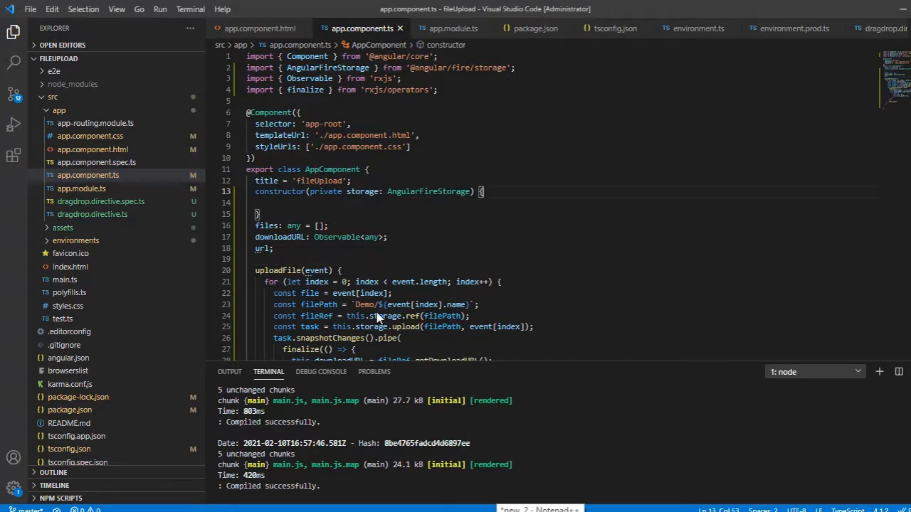
mouse_move(331, 185)
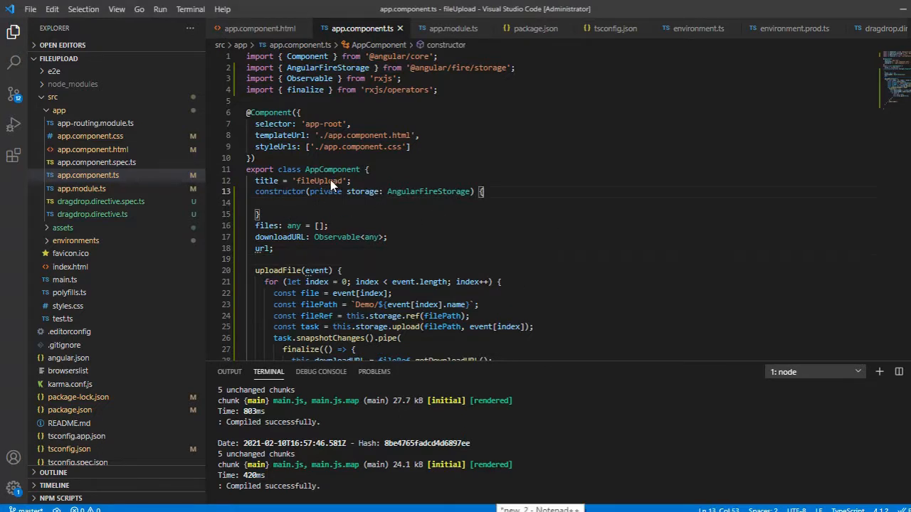
double_click(319, 181)
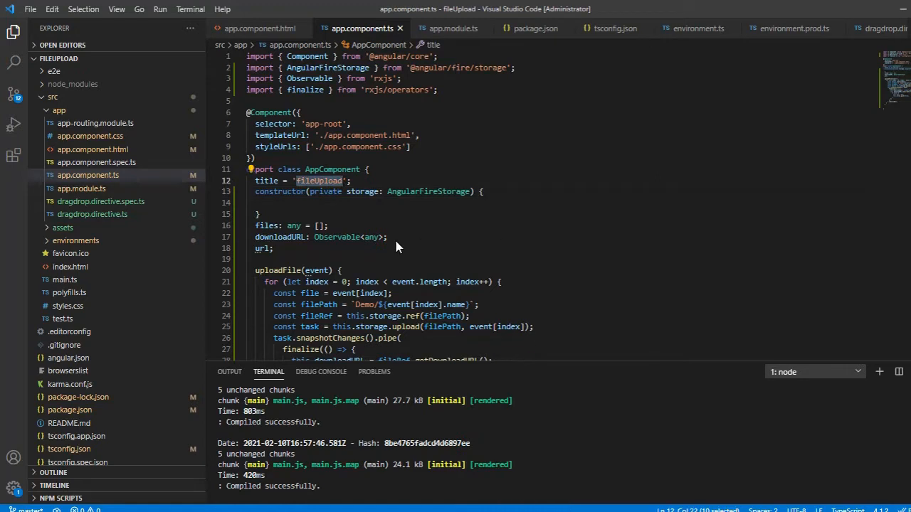
mouse_move(502, 222)
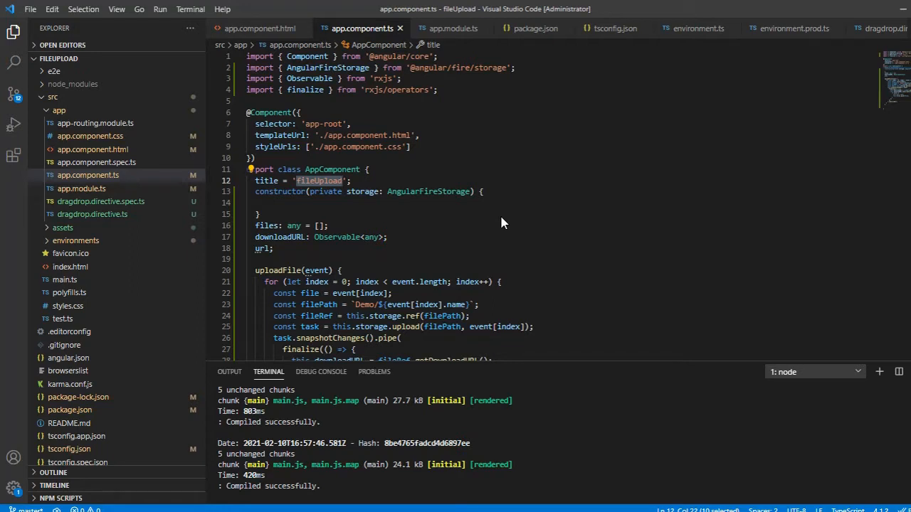
mouse_move(495, 272)
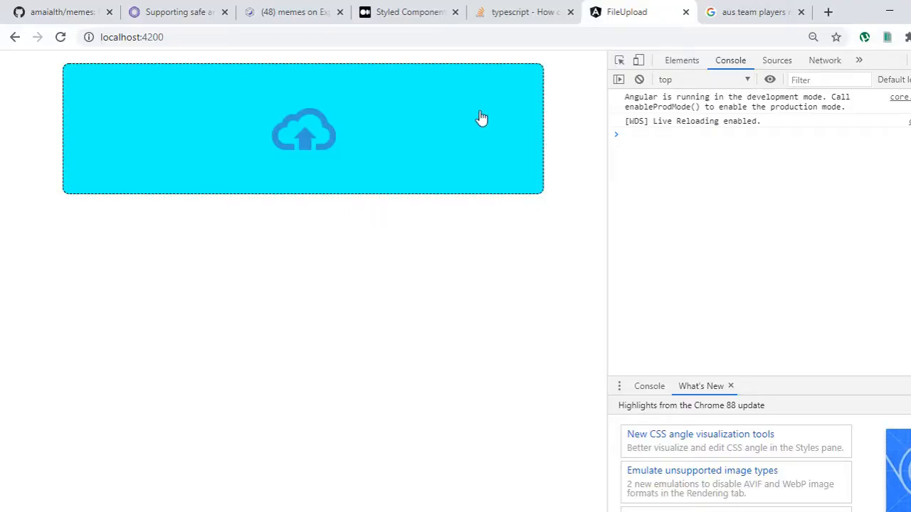
mouse_move(393, 119)
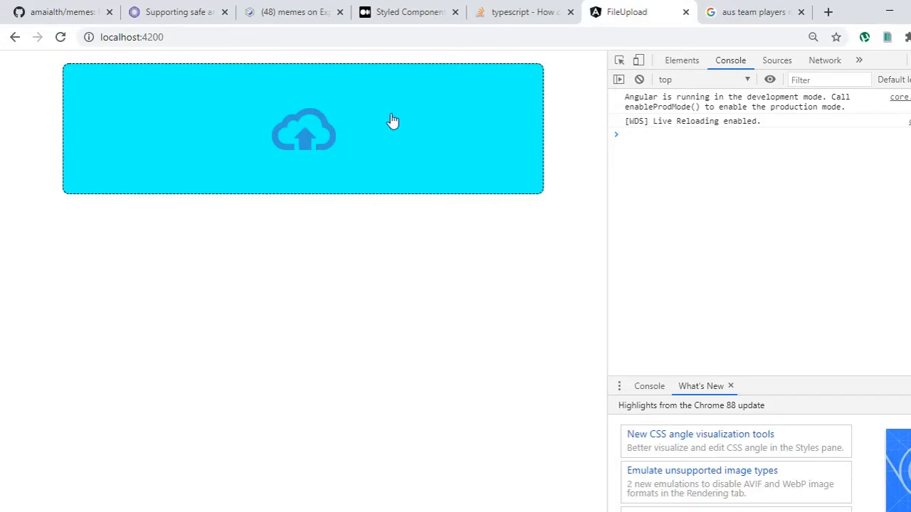
mouse_move(413, 91)
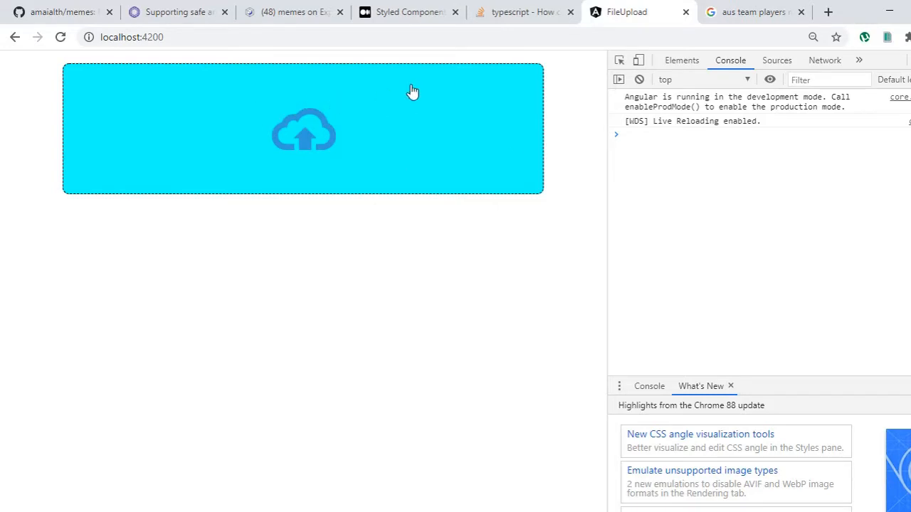
mouse_move(358, 193)
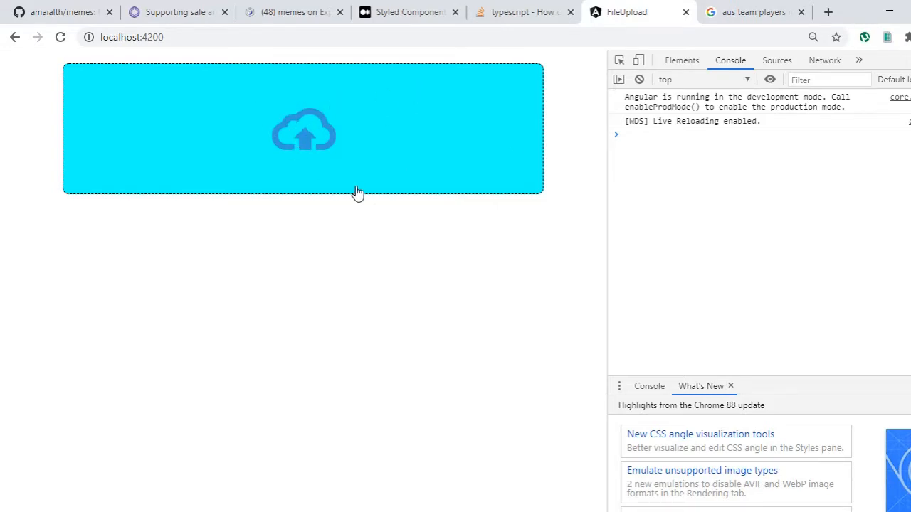
mouse_move(358, 243)
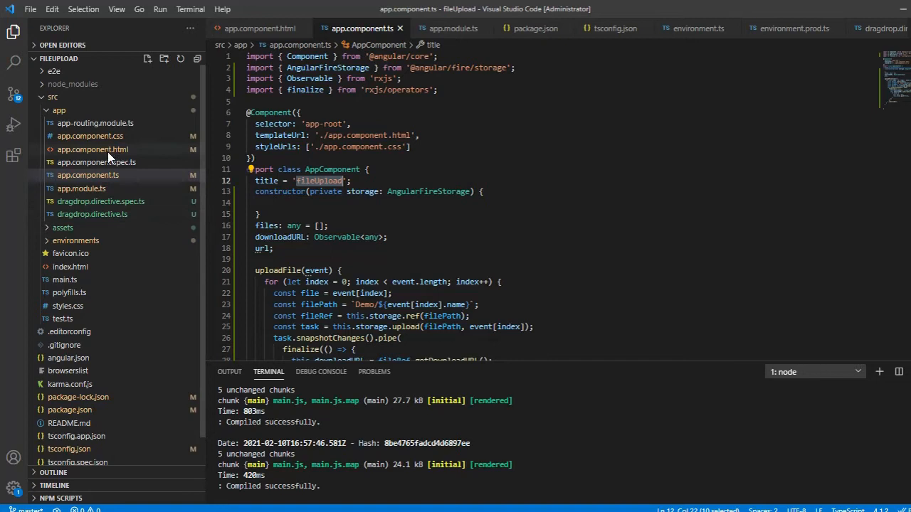
In app.component.html, start a div containing a select element with its closing tag.
left_click(92, 149)
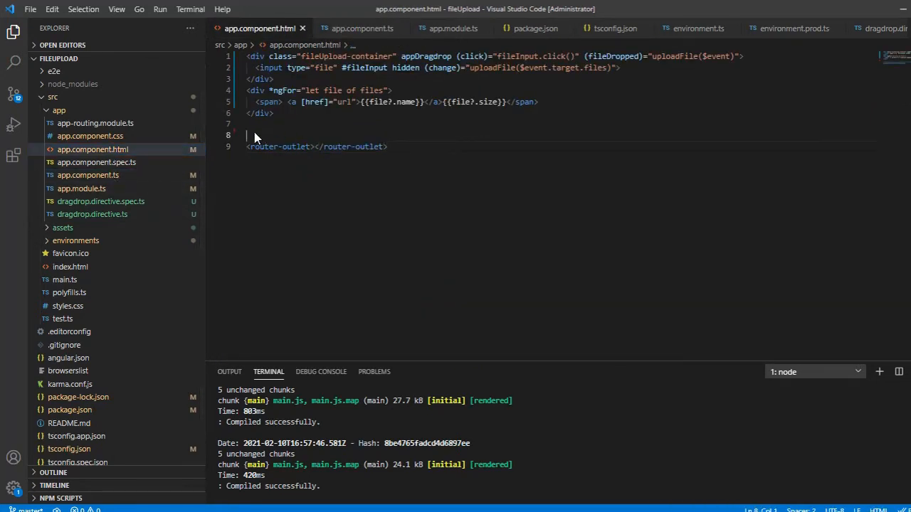
type("<div>")
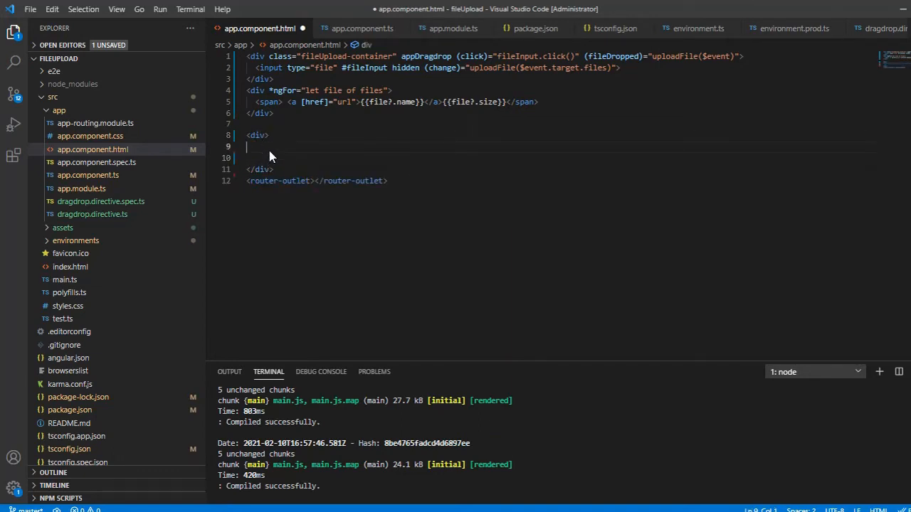
type("<se")
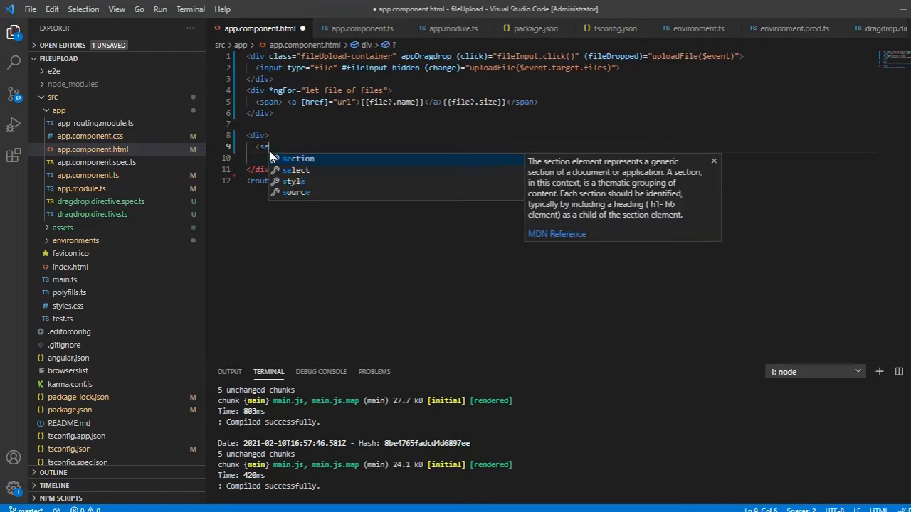
type("lect")
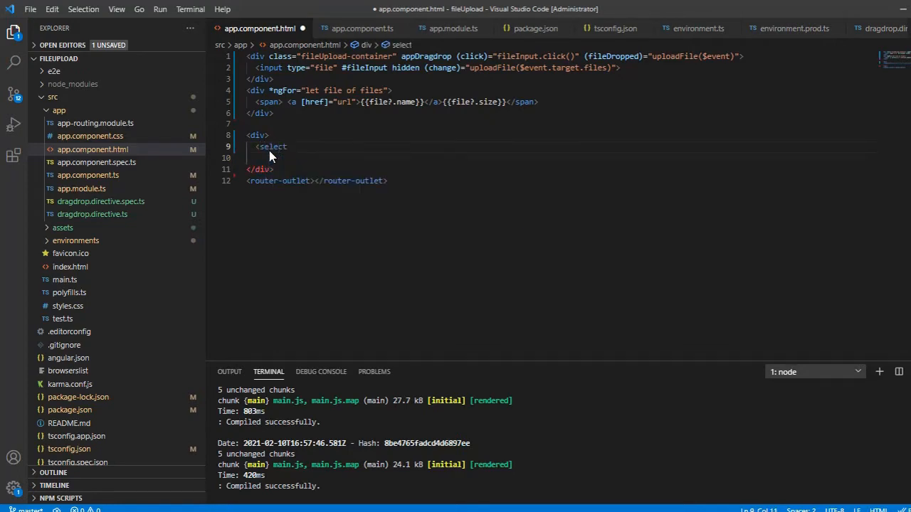
key("Enter")
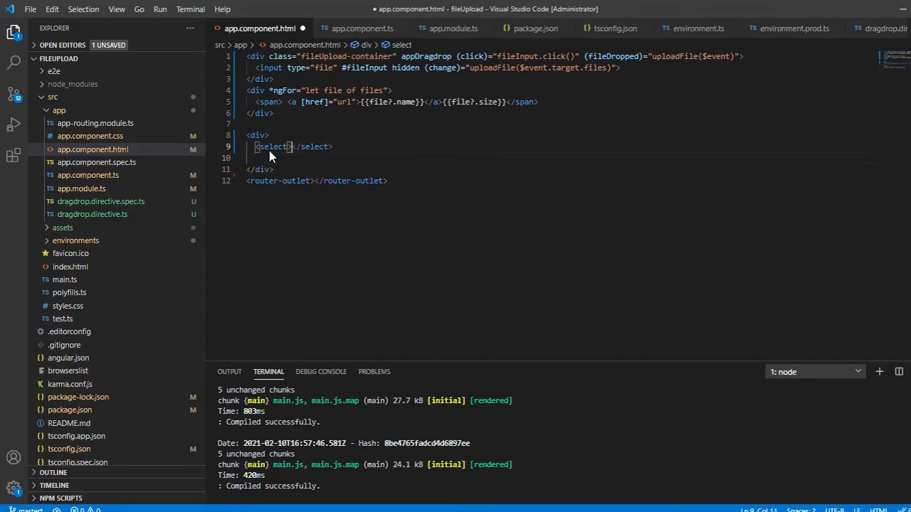
Add an option reading 'one', duplicate the select below, and begin an <i> label.
type("<")
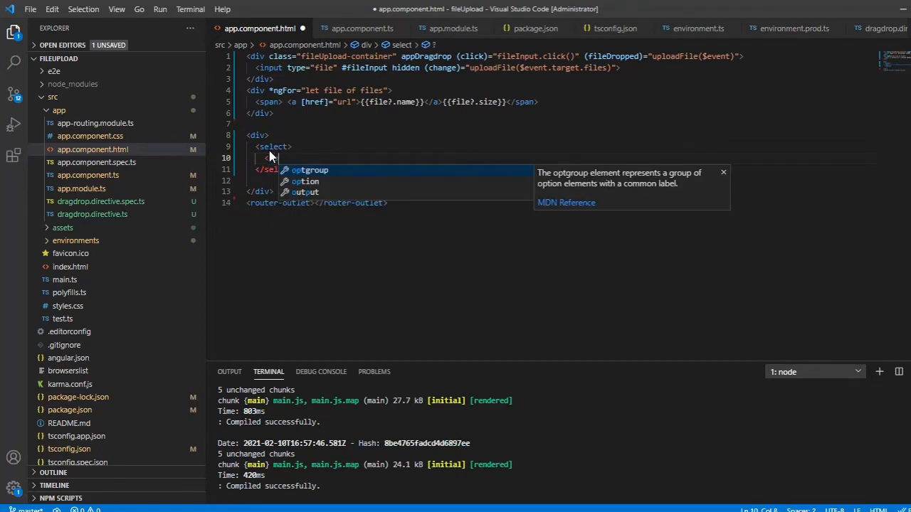
type("option")
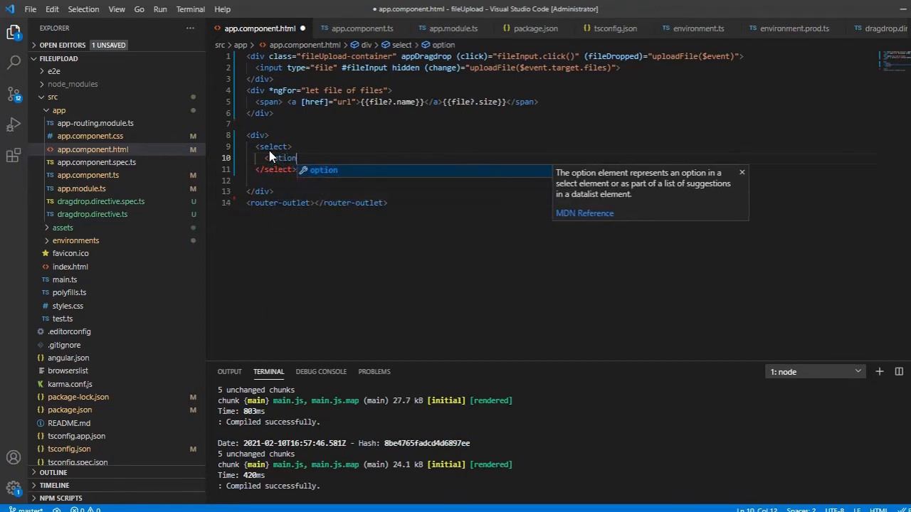
key("Tab")
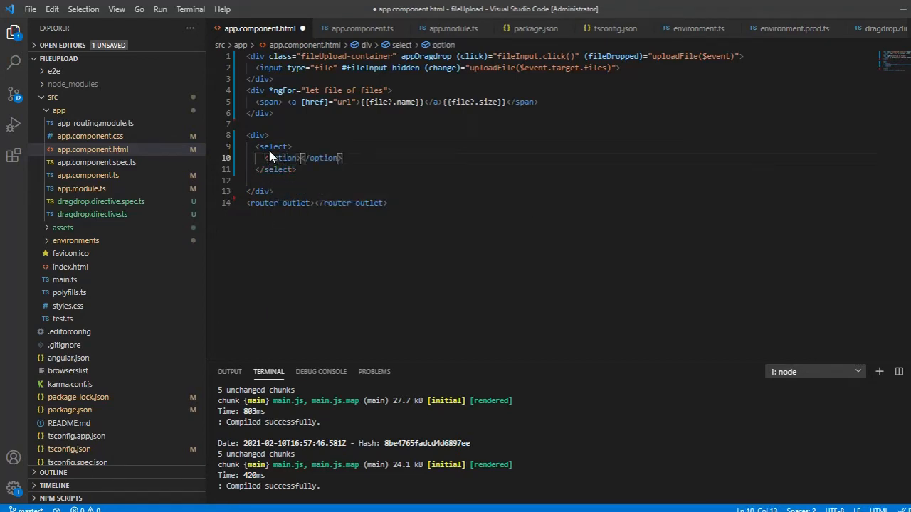
type("one")
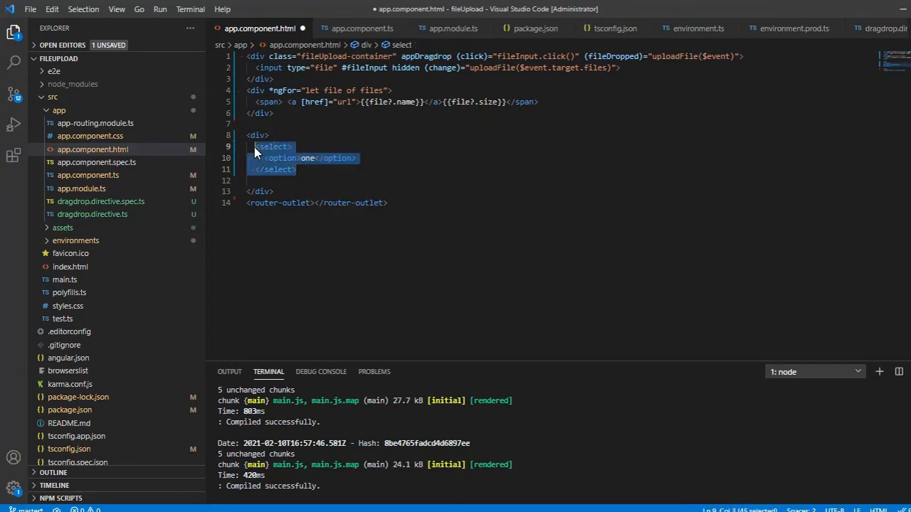
key("ctrl+v")
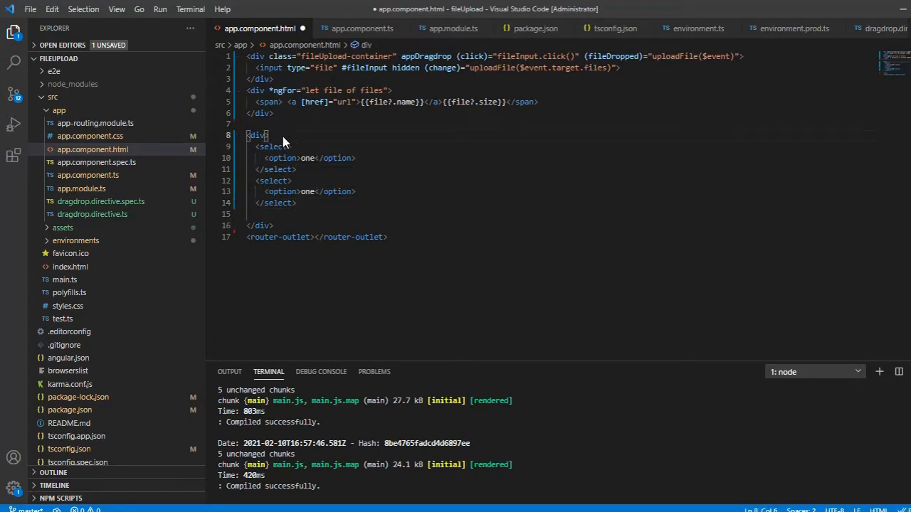
type("<i>Teams</i>")
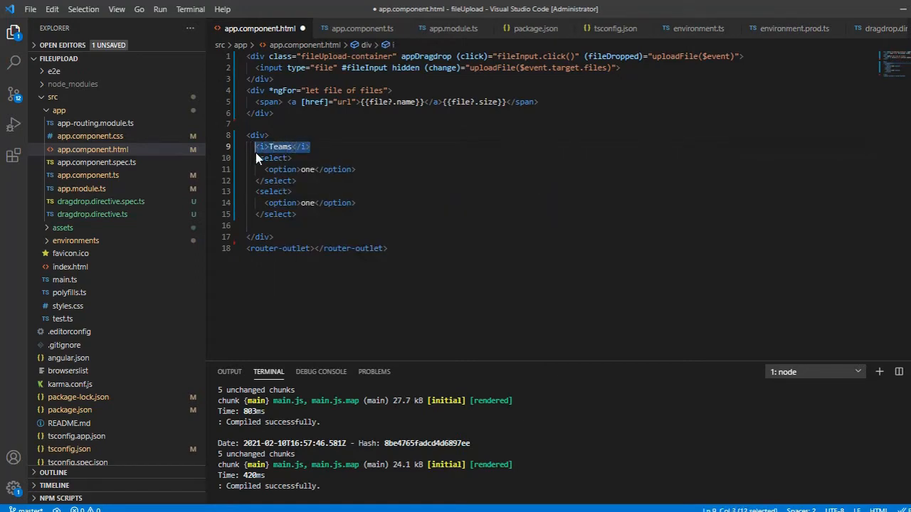
Add 'Teams :' and 'Players:' labels, a <br/> between selects, and text-align center on the div.
left_click(296, 180)
type("<i>Players: </i>")
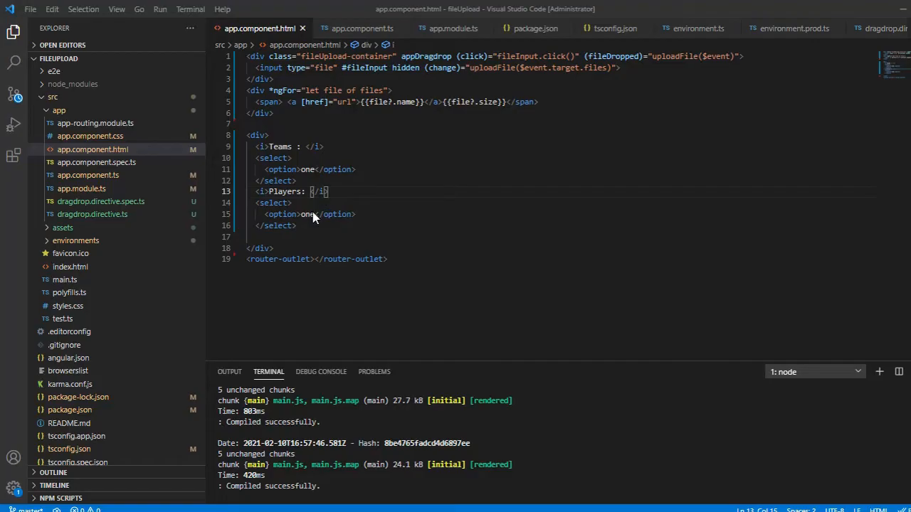
key("Enter")
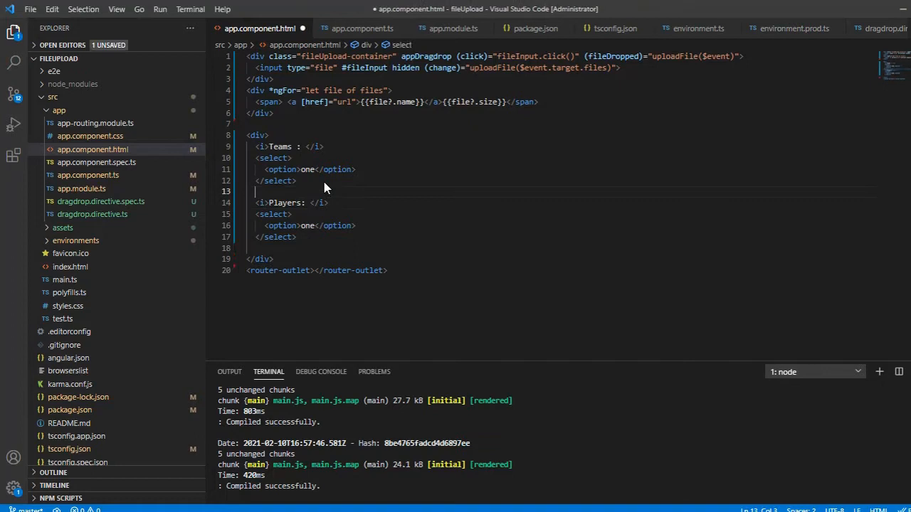
type("<br/>")
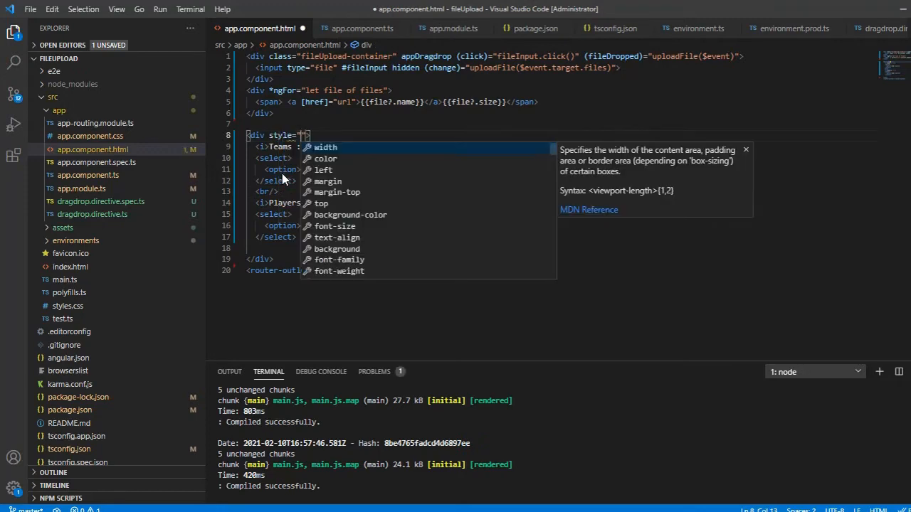
type("text-align:")
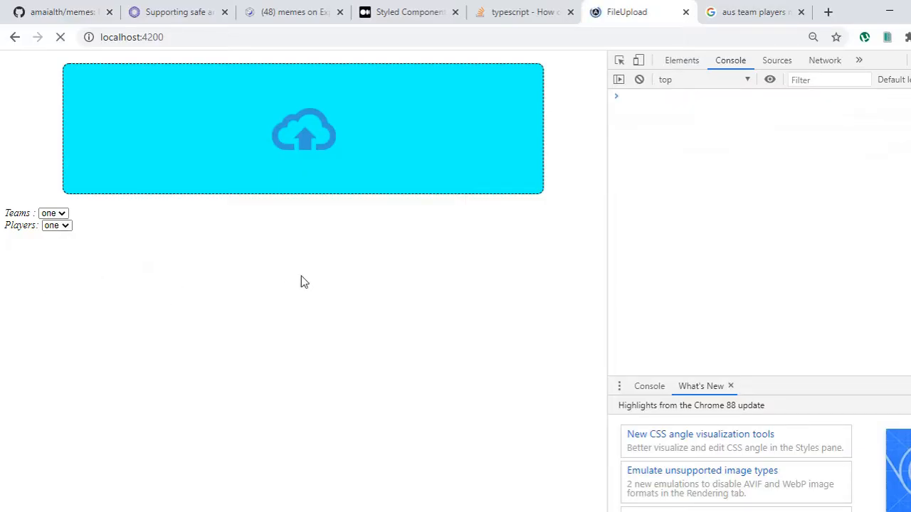
left_click(60, 37)
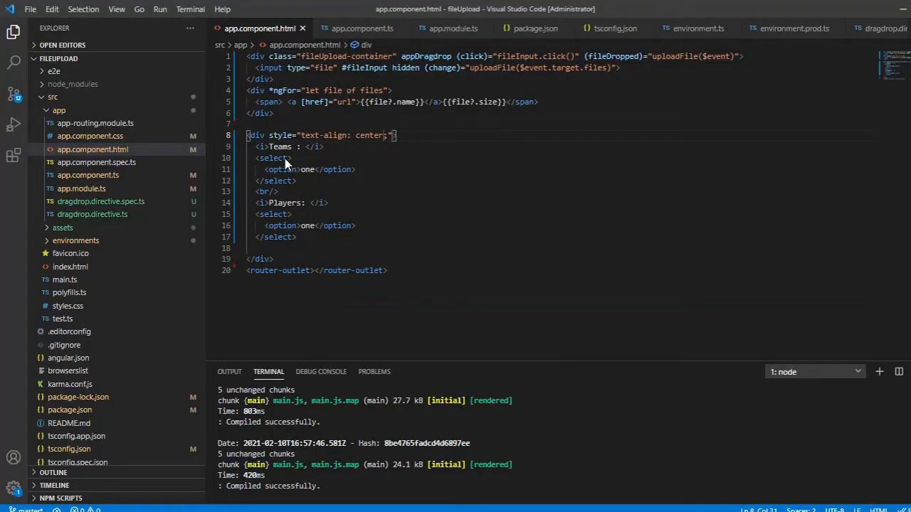
Give both select elements style="width: 100px;".
type("style=\"width: 1;")
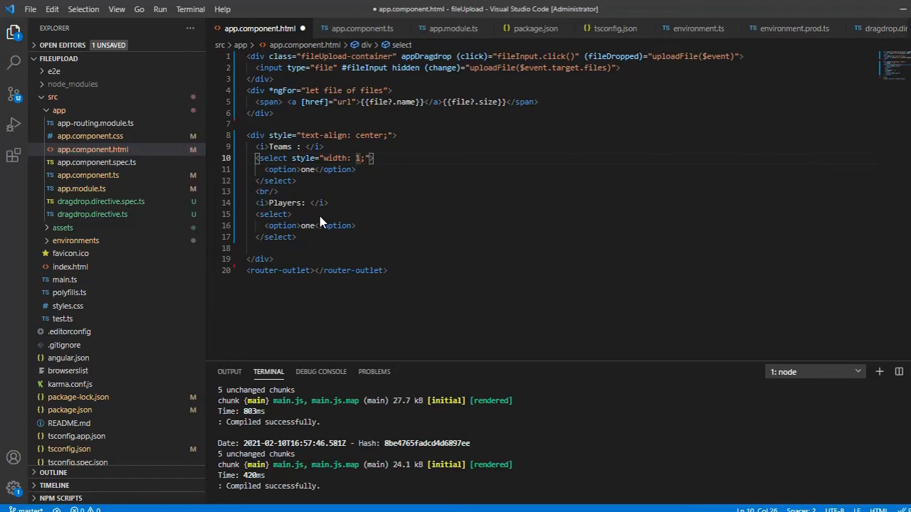
type("100px")
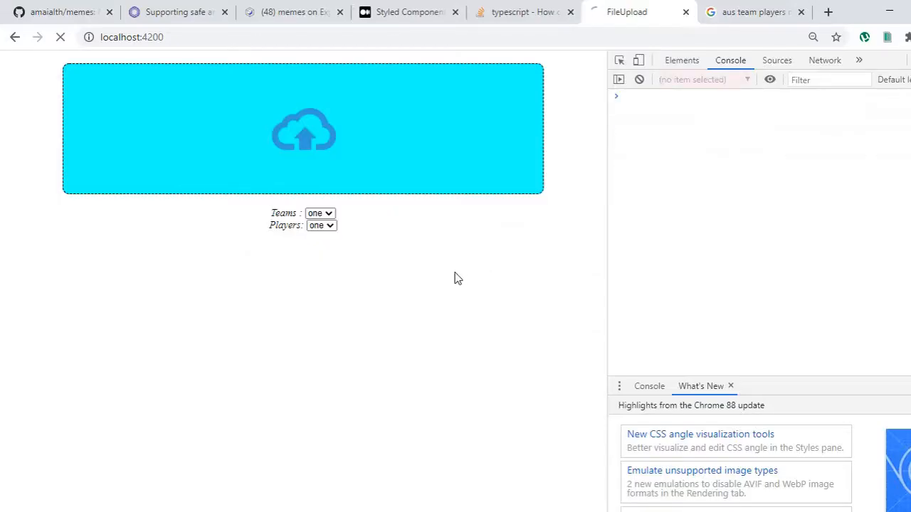
left_click(61, 37)
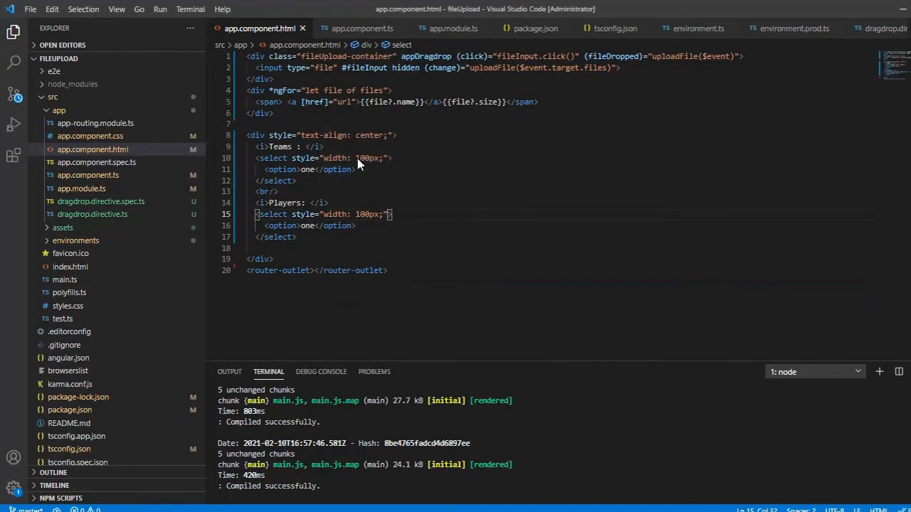
mouse_move(296, 176)
type("Sel")
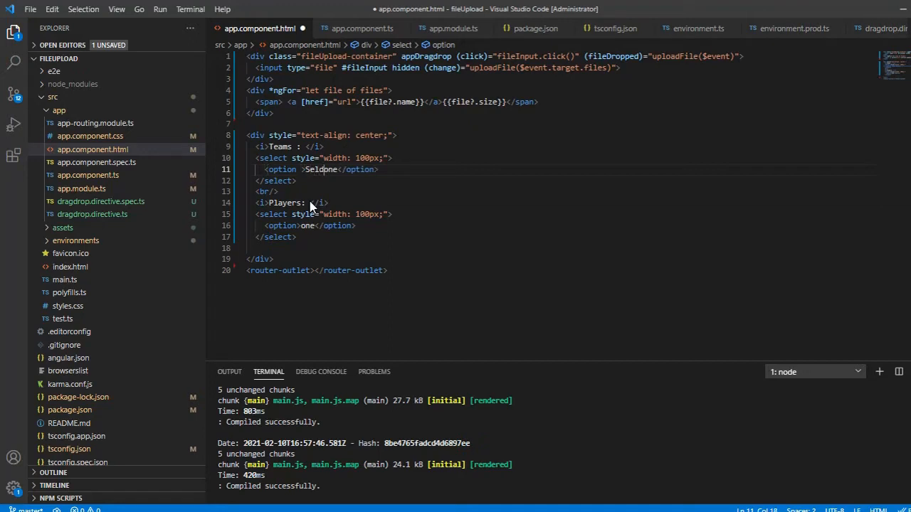
Make each option a selected, disabled 'Select Team' placeholder; give the Teams select margin-bottom 20px.
type("ct")
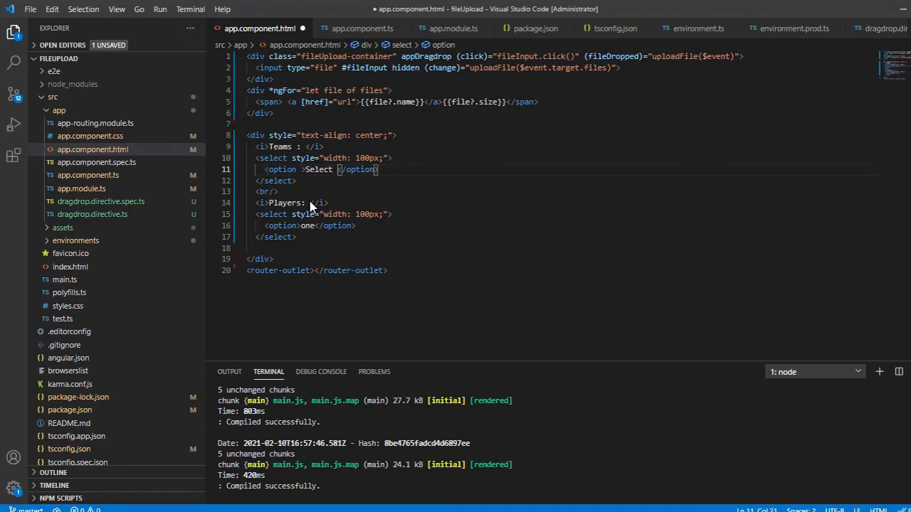
type("Team")
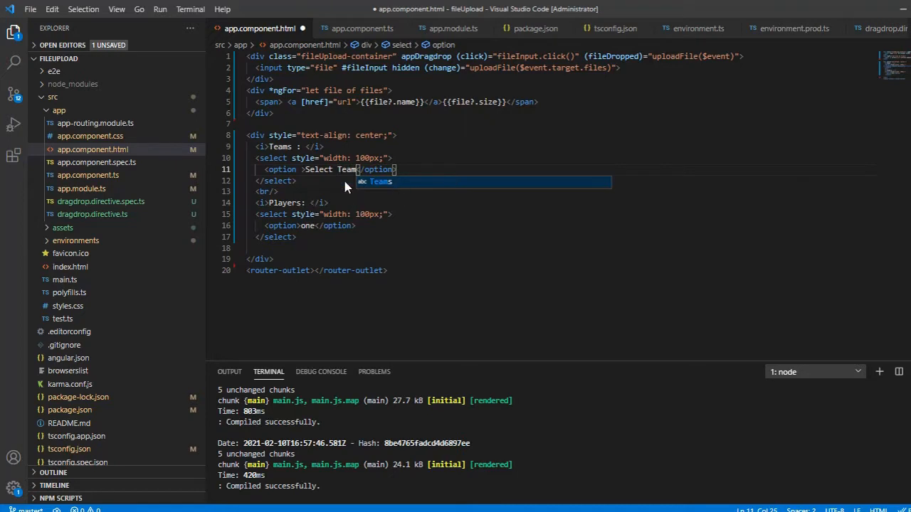
type("selected disabled")
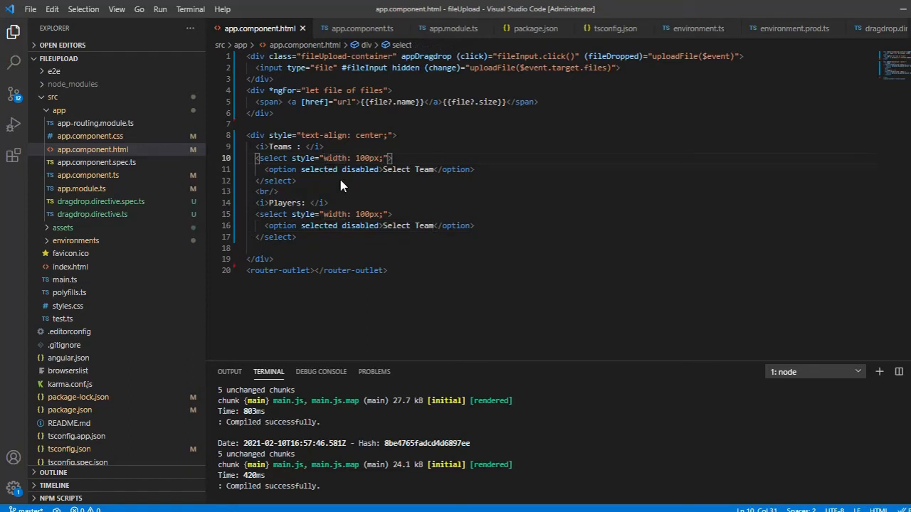
type("ma")
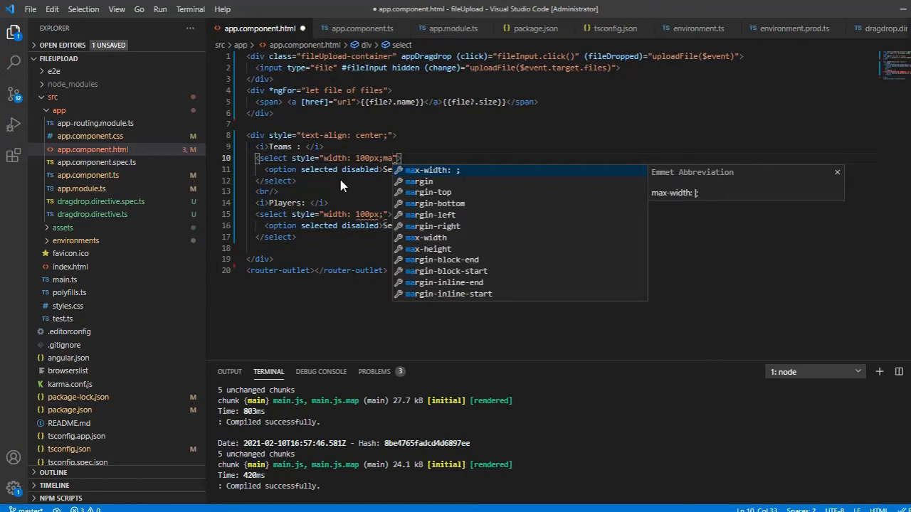
type("margin-left:")
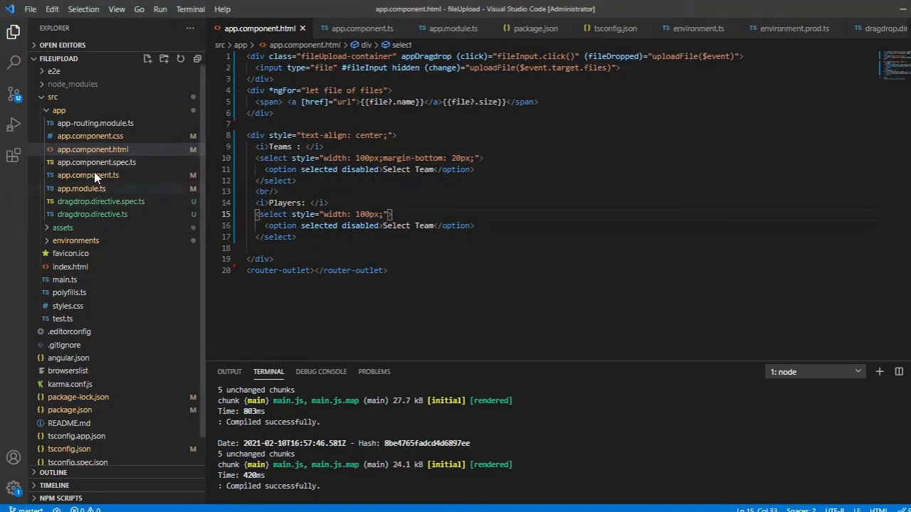
In app.component.ts, declare teams:string[]=['England','India','Australia'] and an empty players:string[] array.
left_click(88, 175)
type("te")
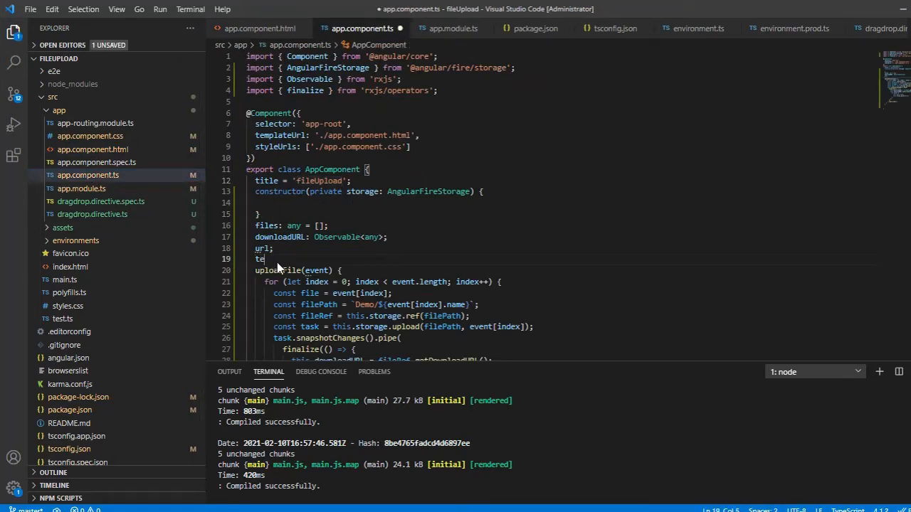
type("ams")
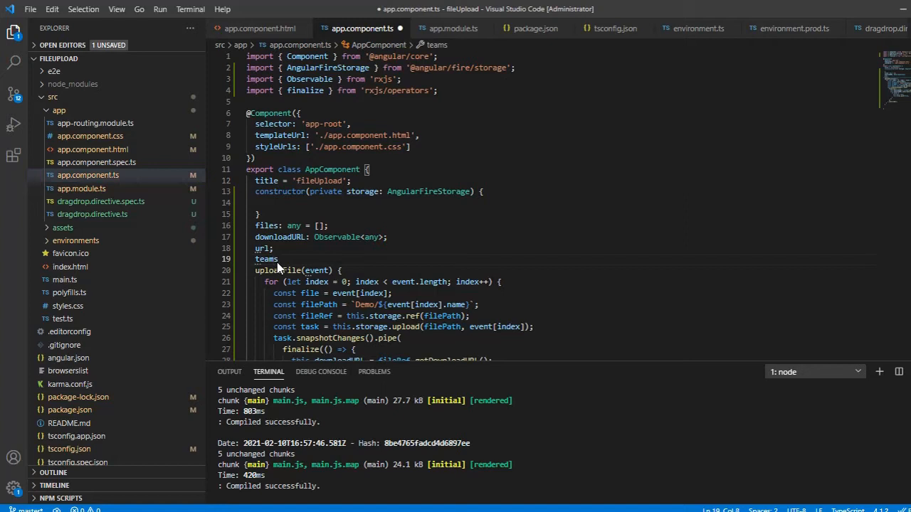
type(":sting[]=['")
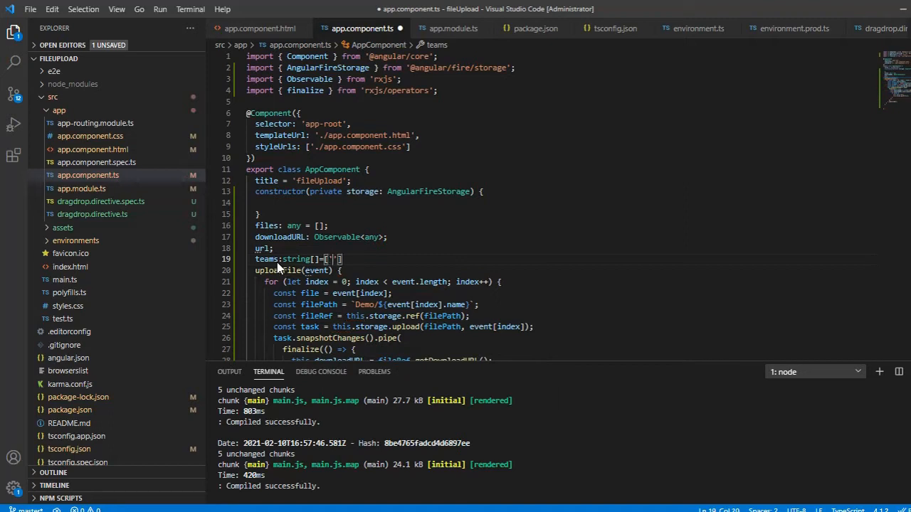
type("E")
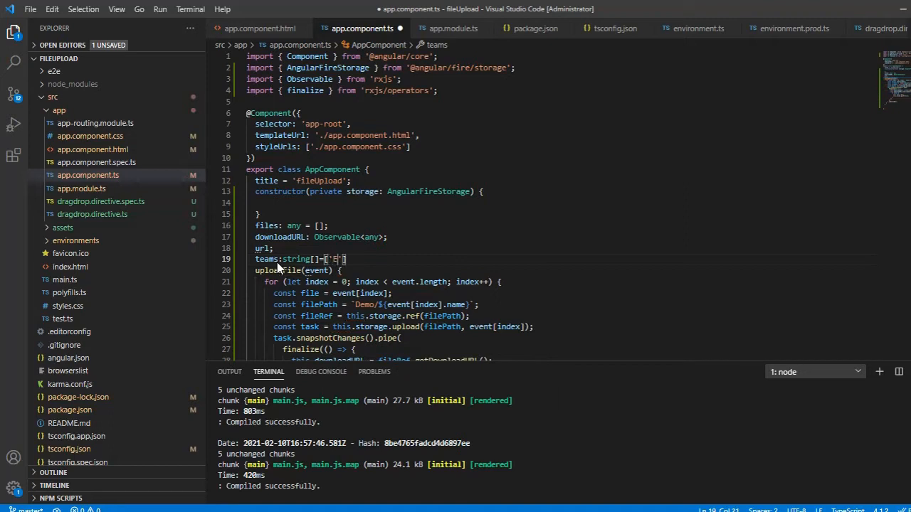
type("ngland")
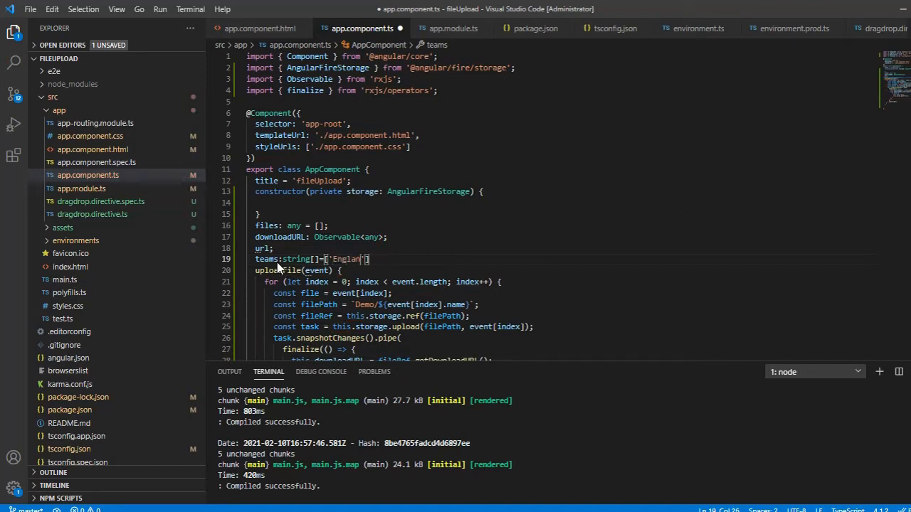
type("]")
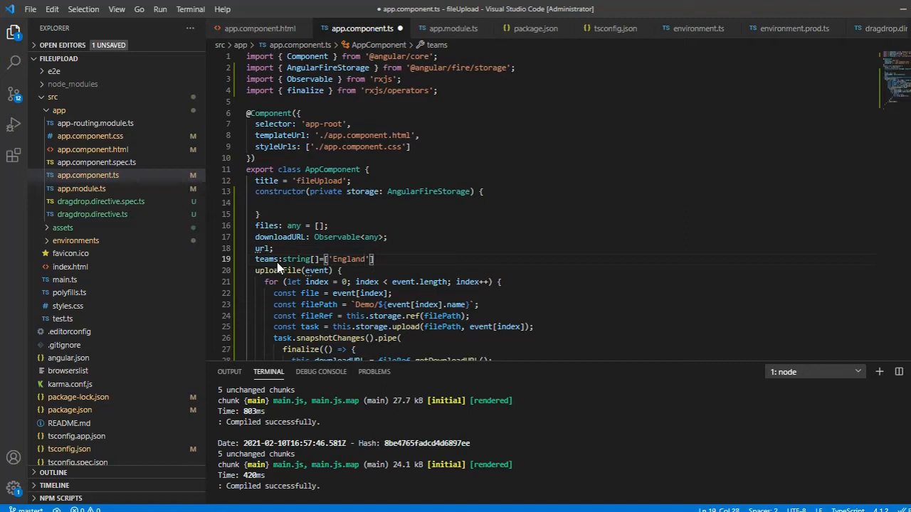
type(",'I'")
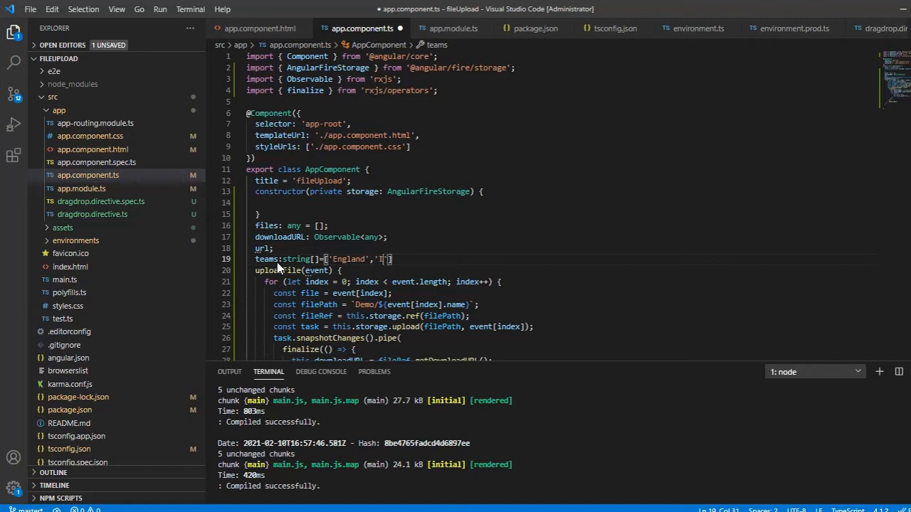
type("ndia','Australia")
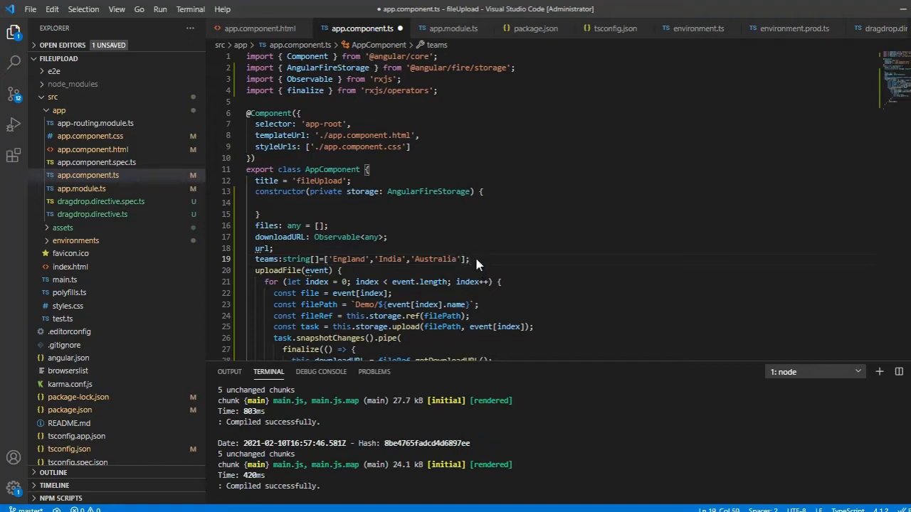
type("players:string[]=[];")
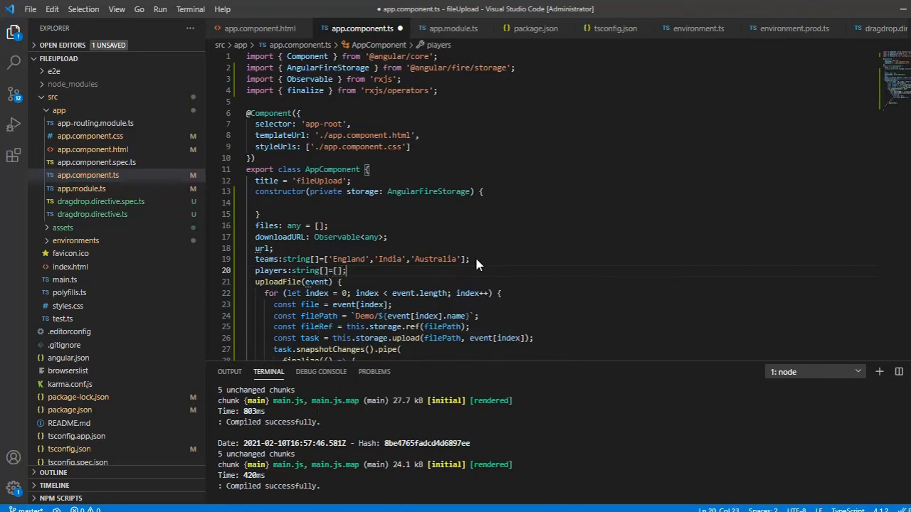
double_click(266, 258)
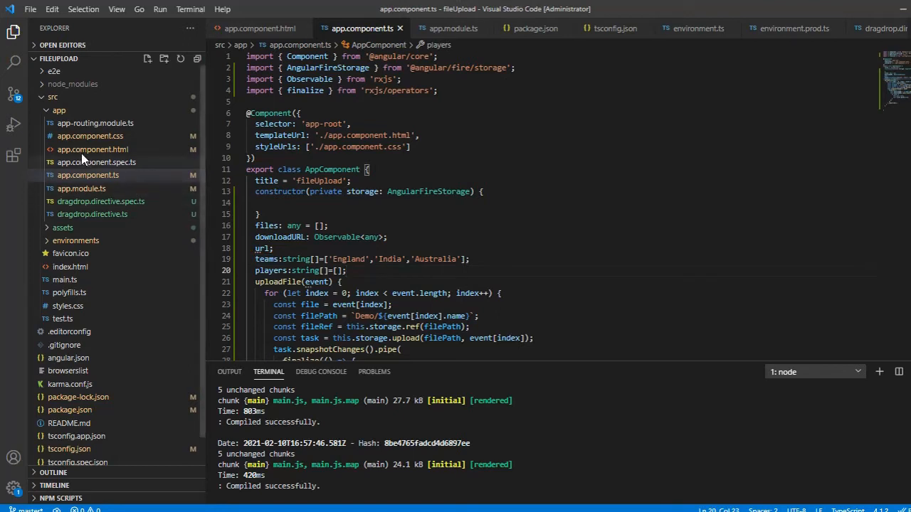
Copy the option, drop 'selected disabled', and loop it with *ngFor="let team of teams" [value]="team" {{team}}.
left_click(93, 149)
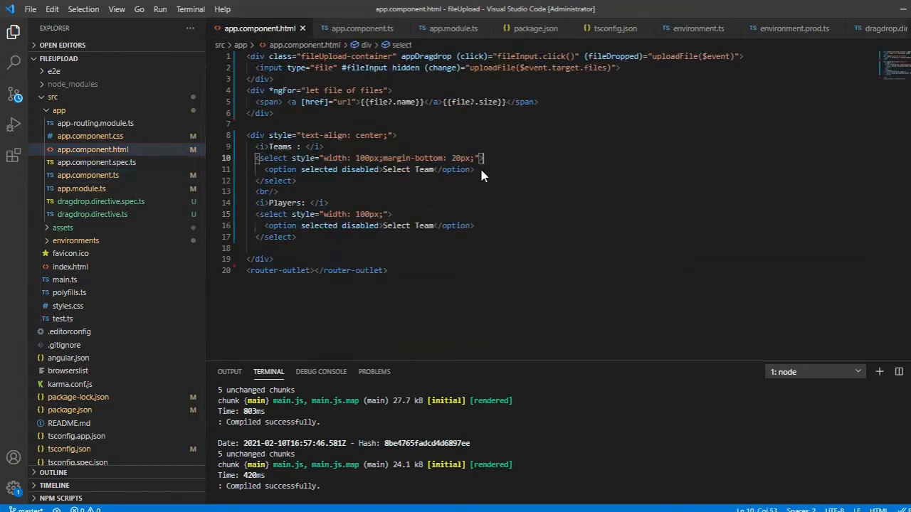
triple_click(367, 169)
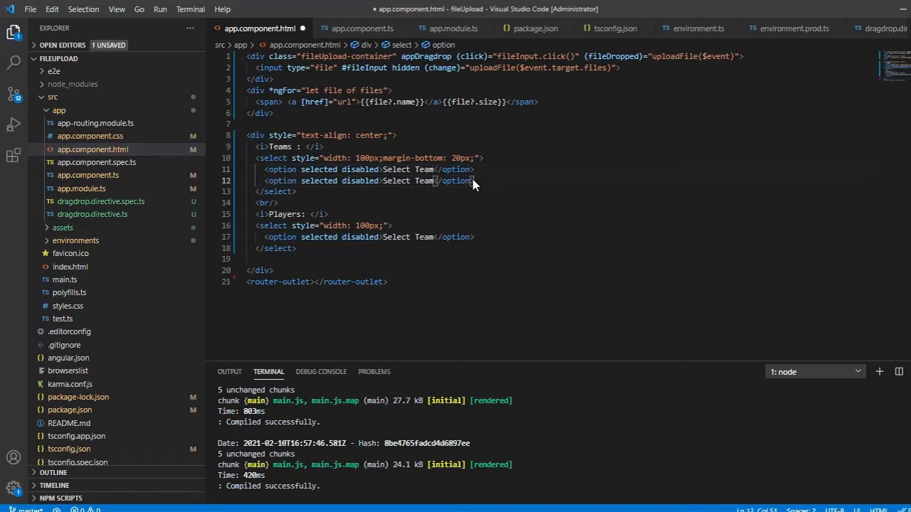
left_click_drag(475, 180, 300, 180)
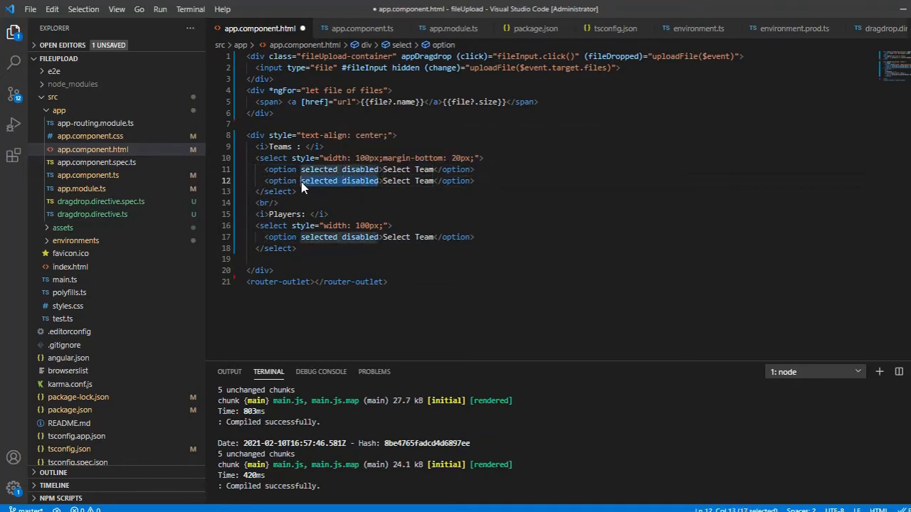
key("Delete")
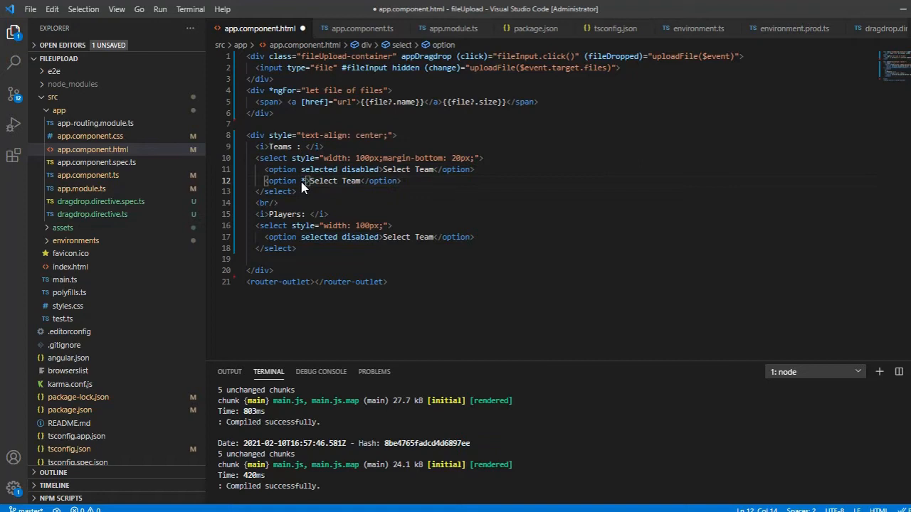
type("*ngFor=\"let")
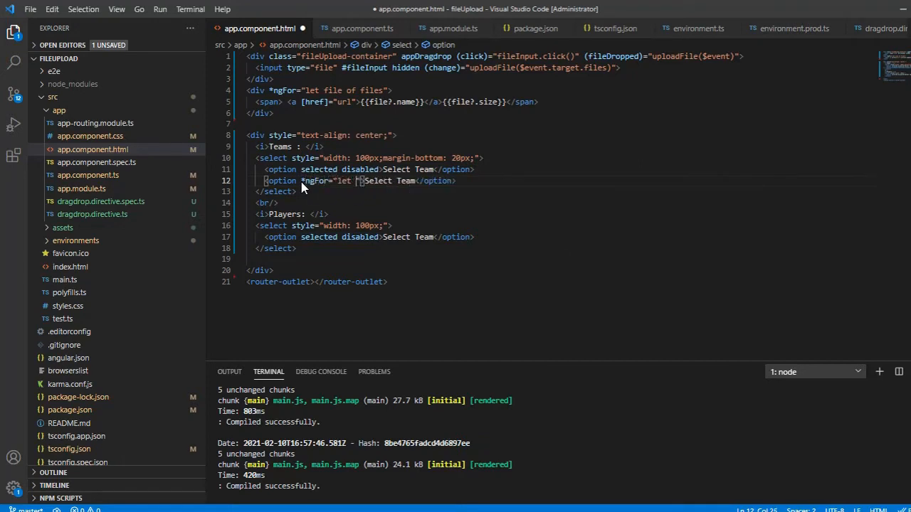
type("team of teams")
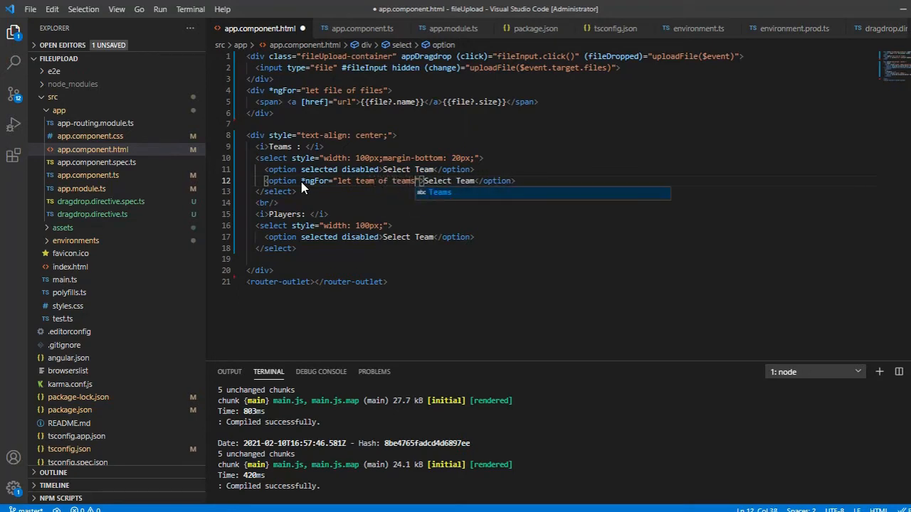
type("[]")
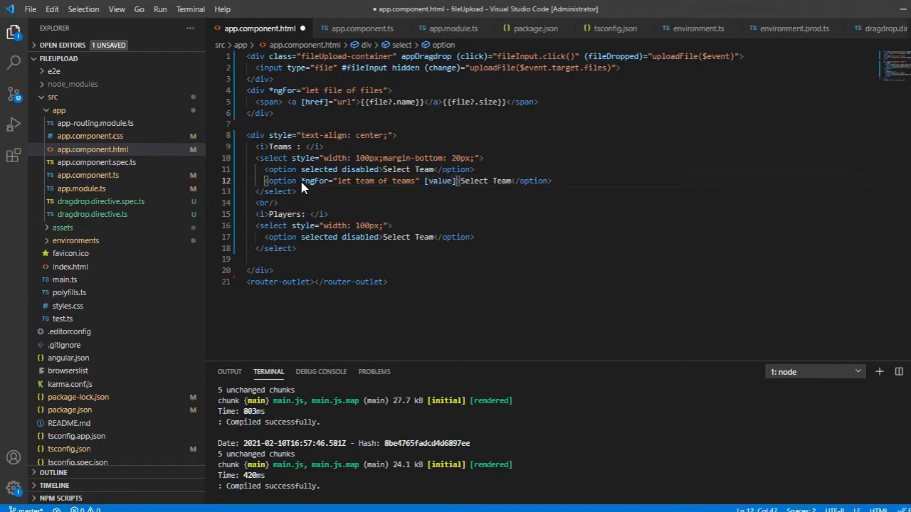
type("team}}")
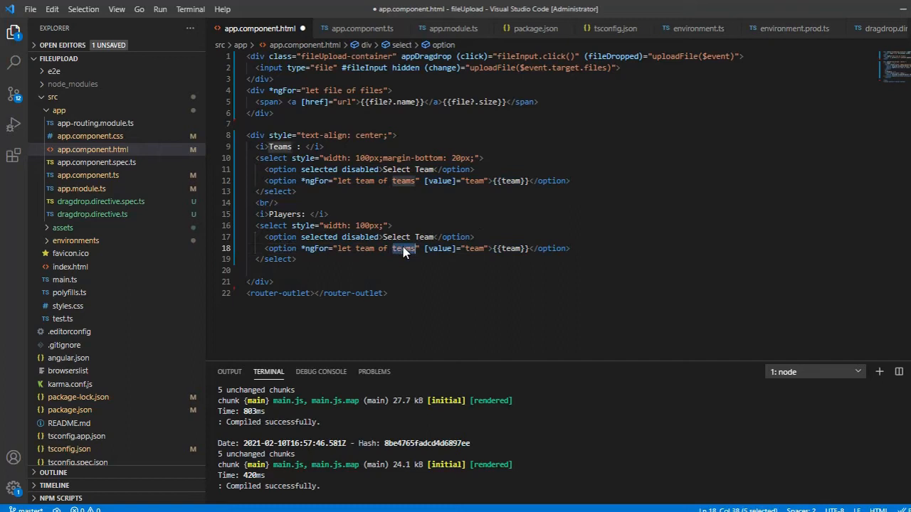
Start the matching option loop over players in the Players dropdown.
type("pl")
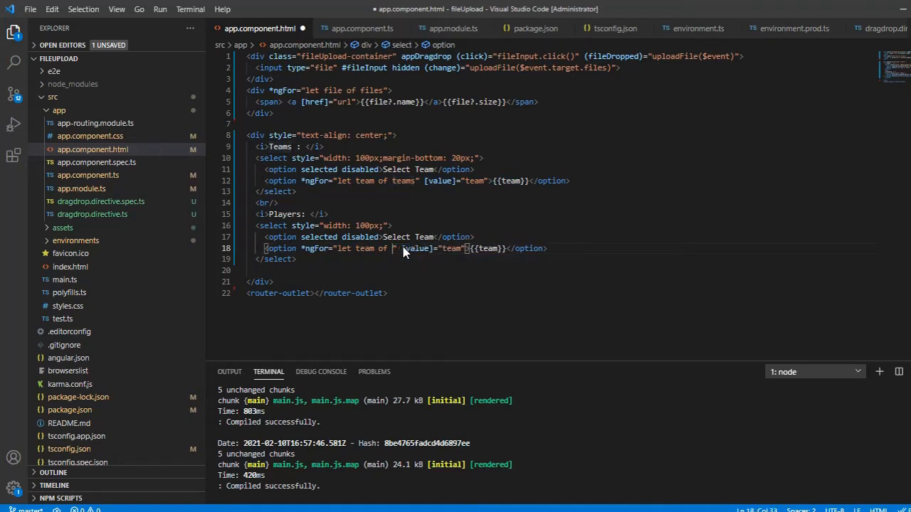
type("players")
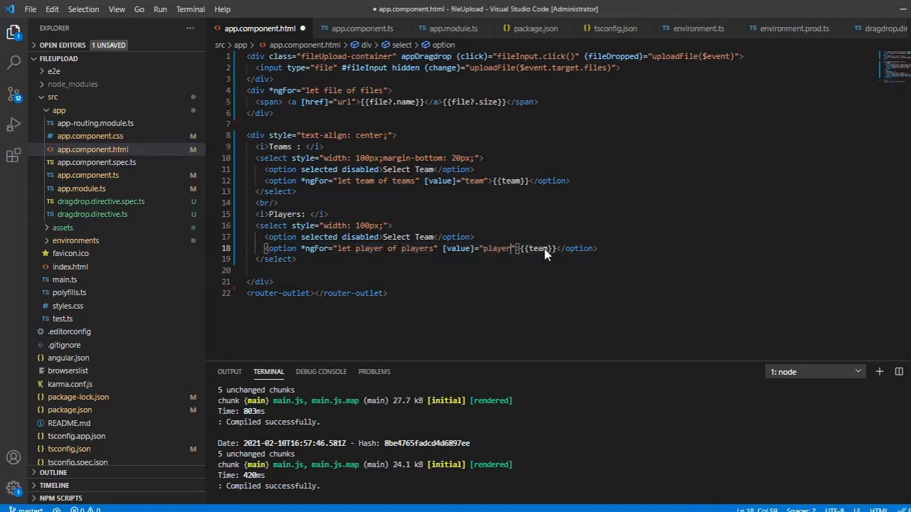
key("alt+tab")
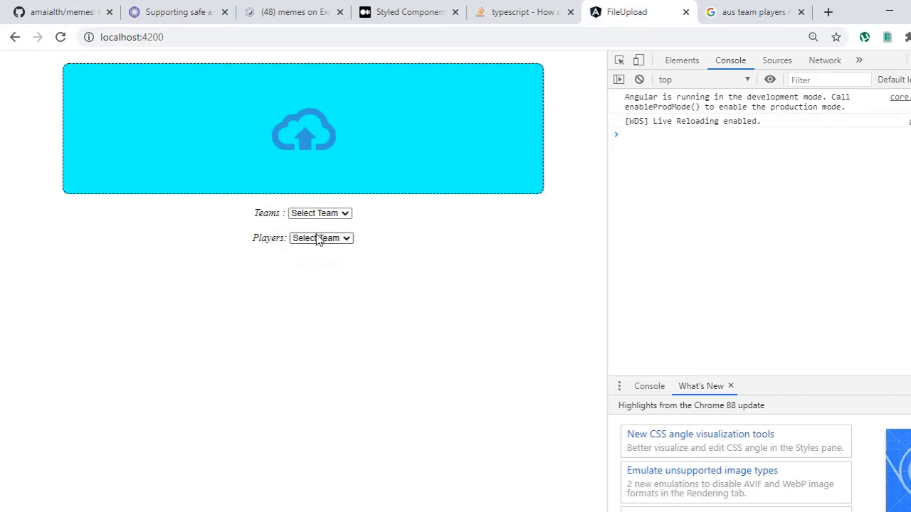
In Chrome, pick teams from the Teams dropdown, then open the Players dropdown.
left_click(319, 212)
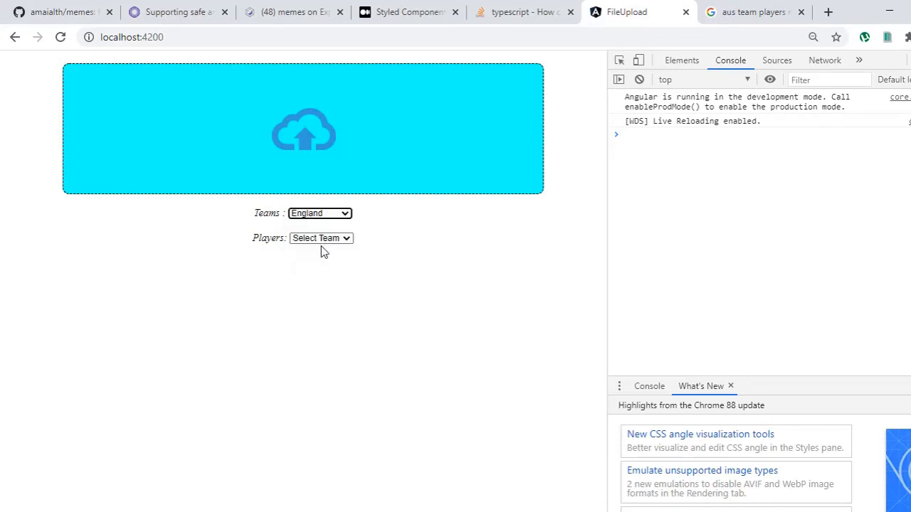
left_click(320, 213)
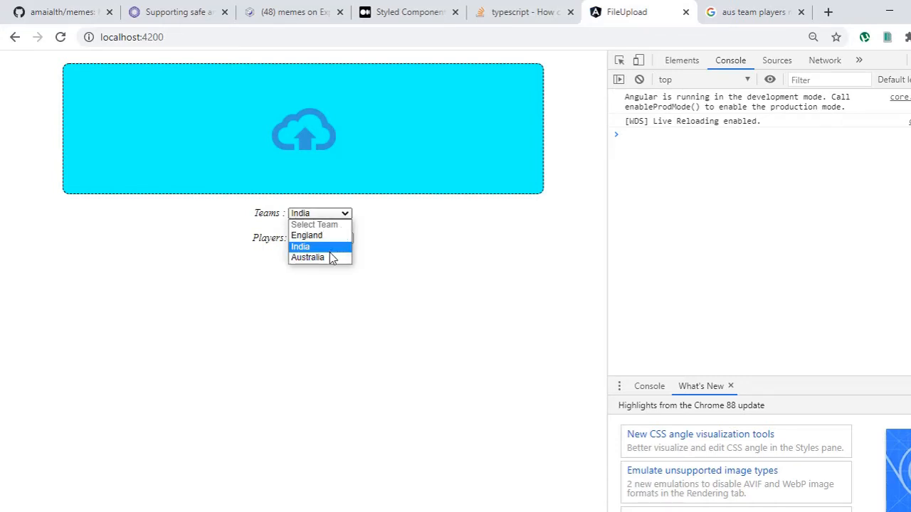
left_click(307, 257)
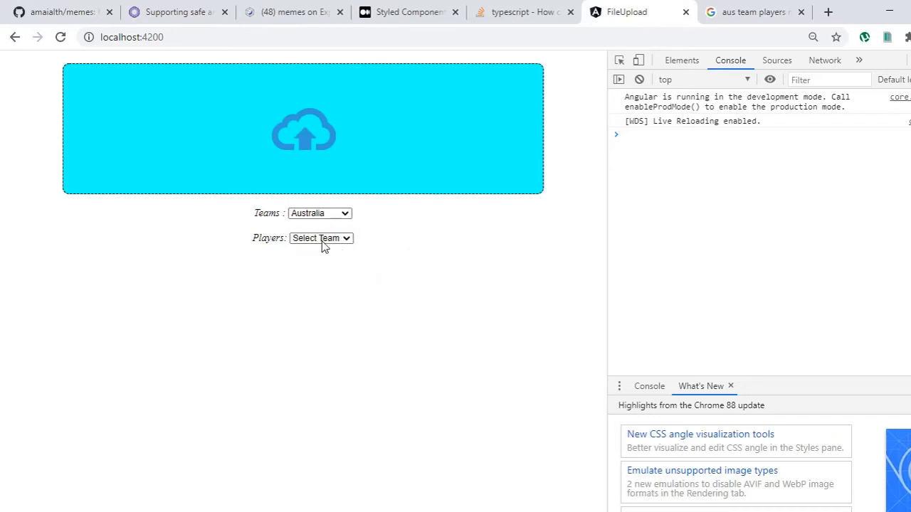
left_click(320, 212)
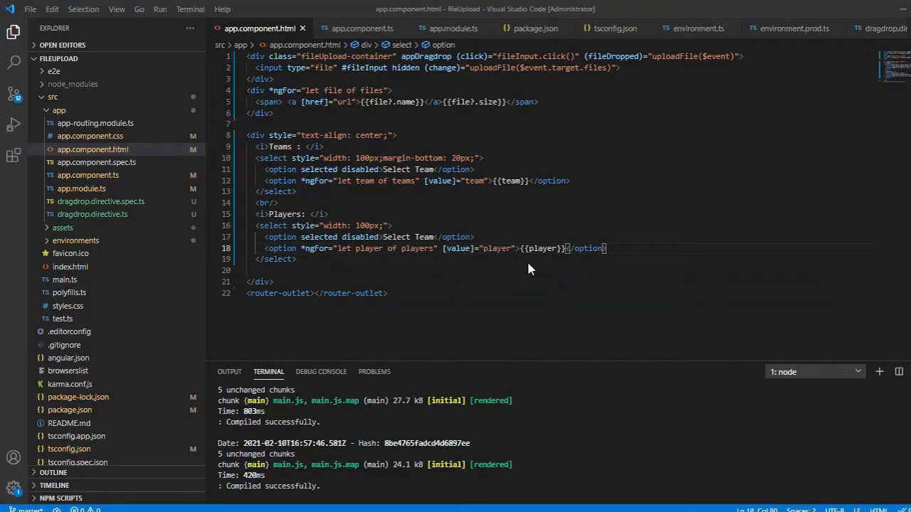
mouse_move(116, 188)
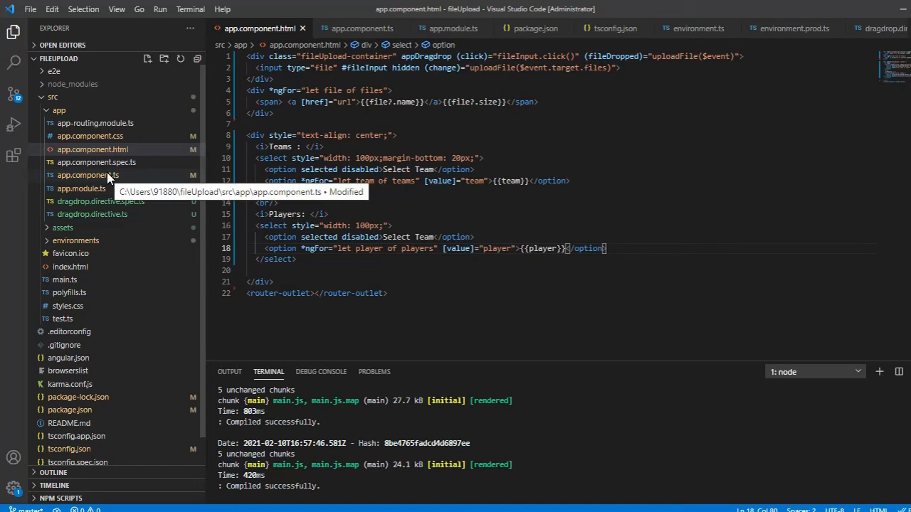
Below players, declare indPlayers, engPlayers and ausPlayers string arrays with names like Dhoni, Virat, Rohit, Root.
left_click(88, 175)
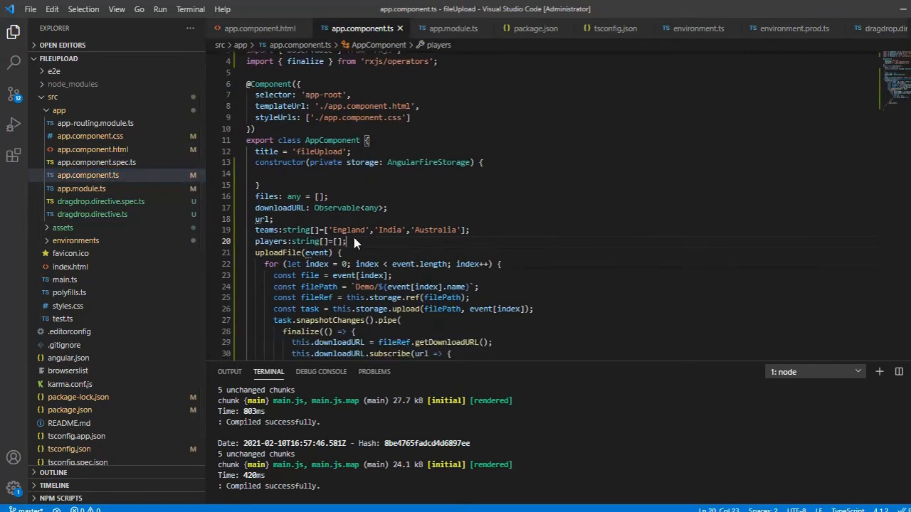
key("enter")
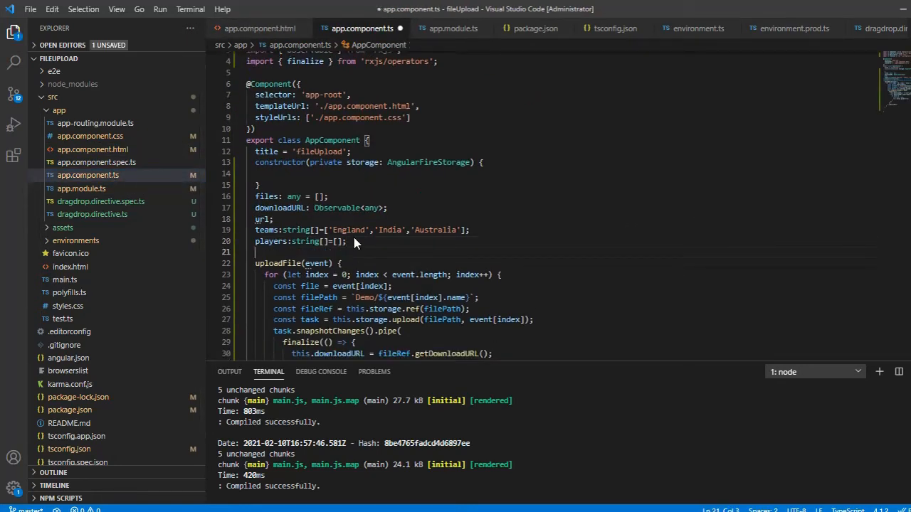
type("india")
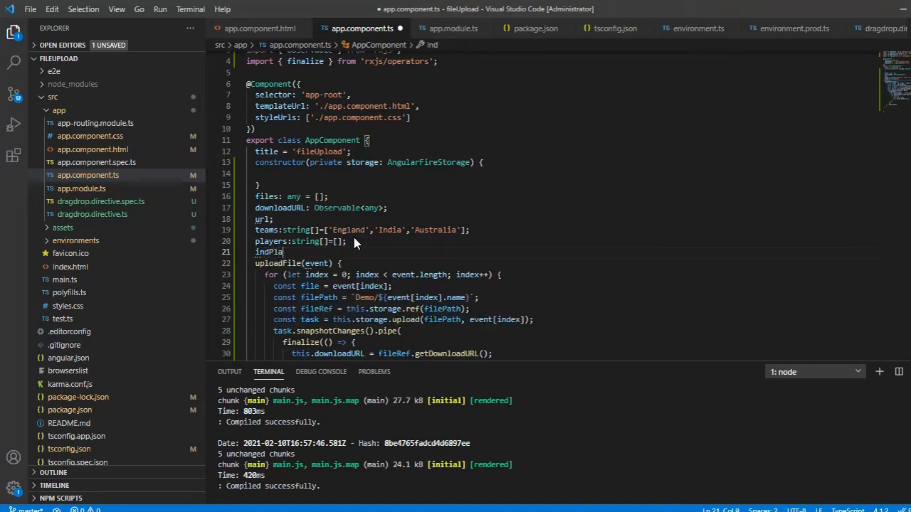
type("yers")
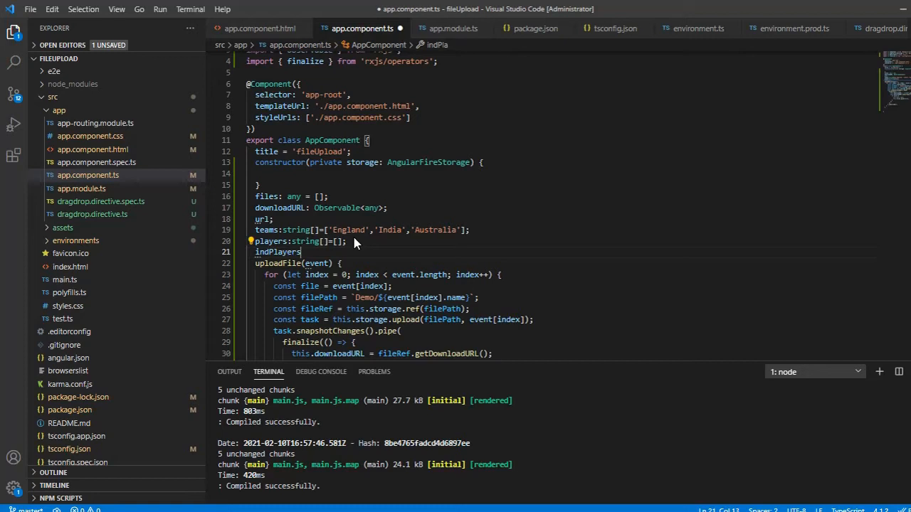
type(":")
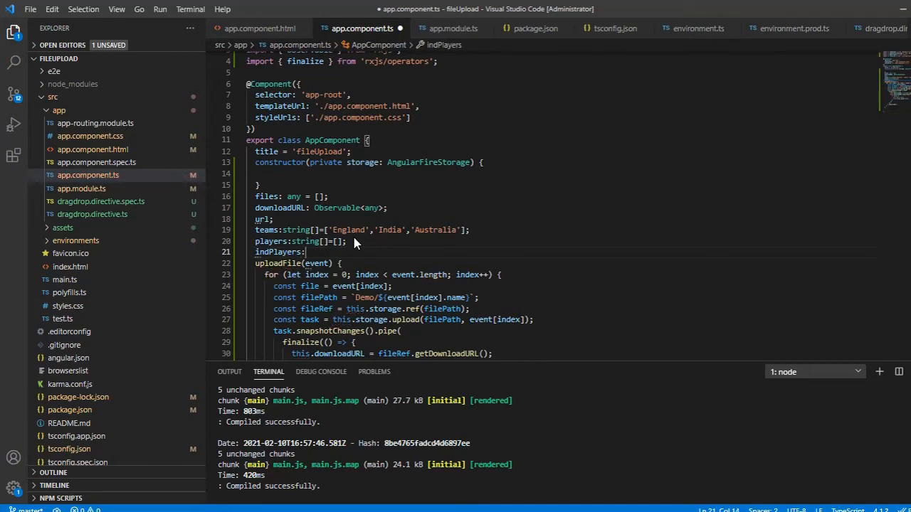
type("stin")
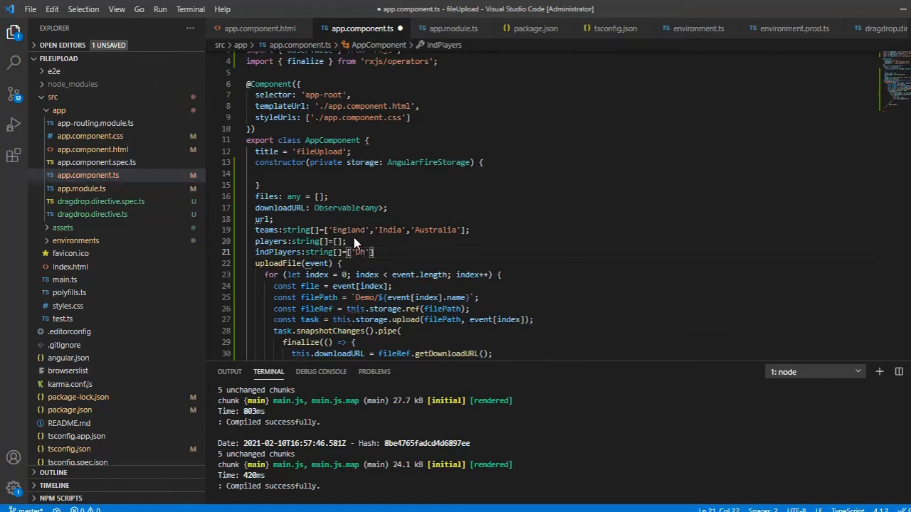
type("Dhoni")
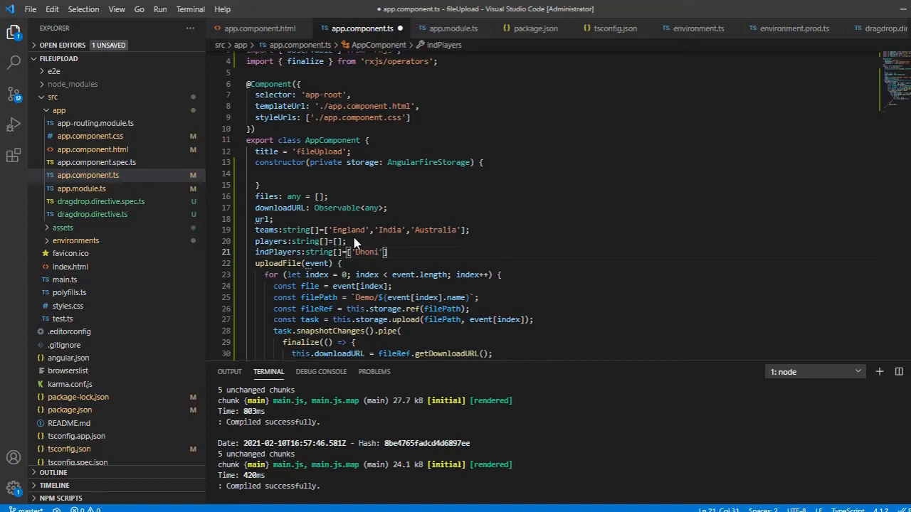
type(",''")
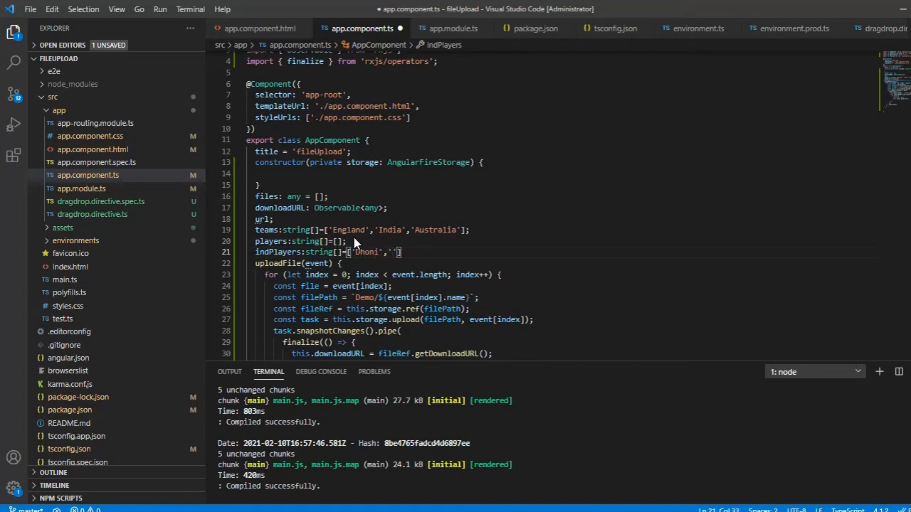
type("Virat',")
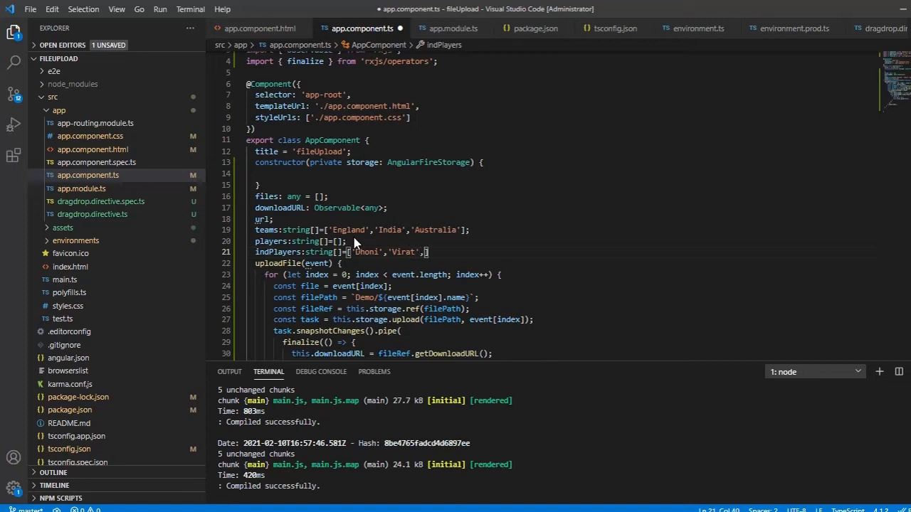
type(",'Rohit'")
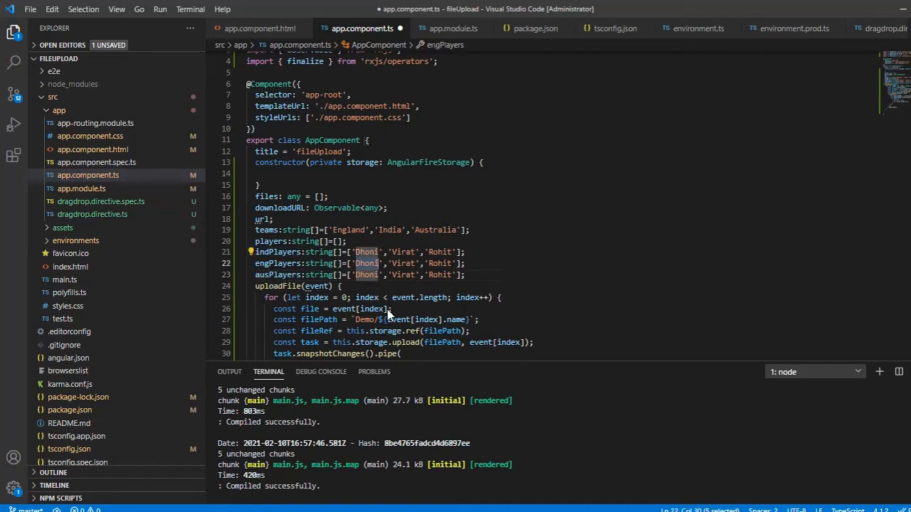
type("Root")
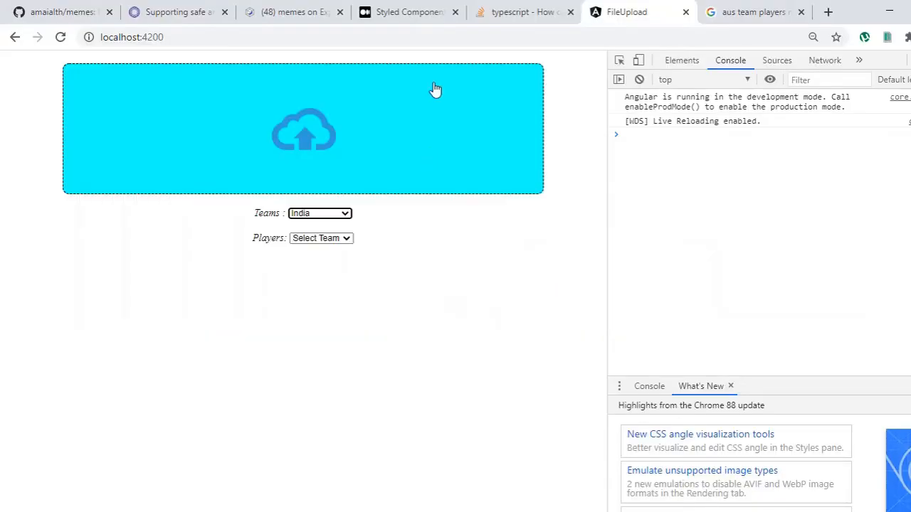
left_click(523, 12)
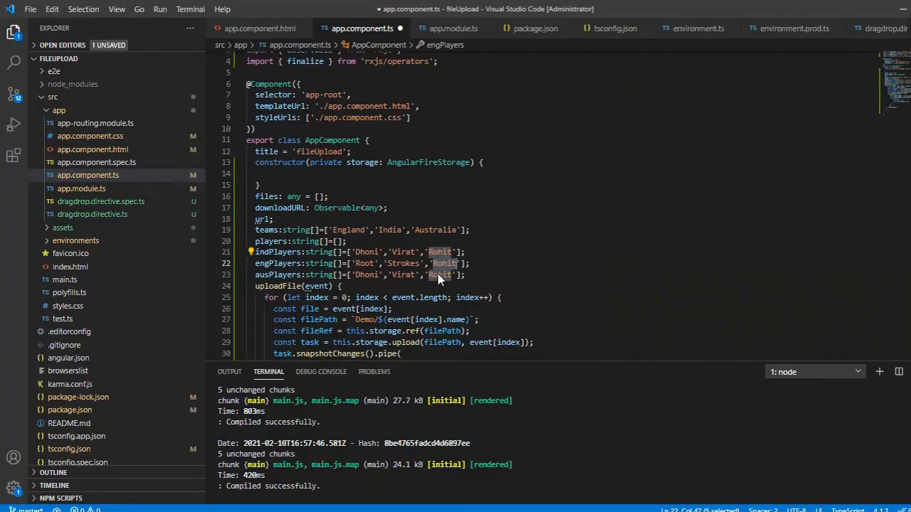
Enter Buttler in engPlayers and replace Dhoni with Smith in ausPlayers.
type("Buttler")
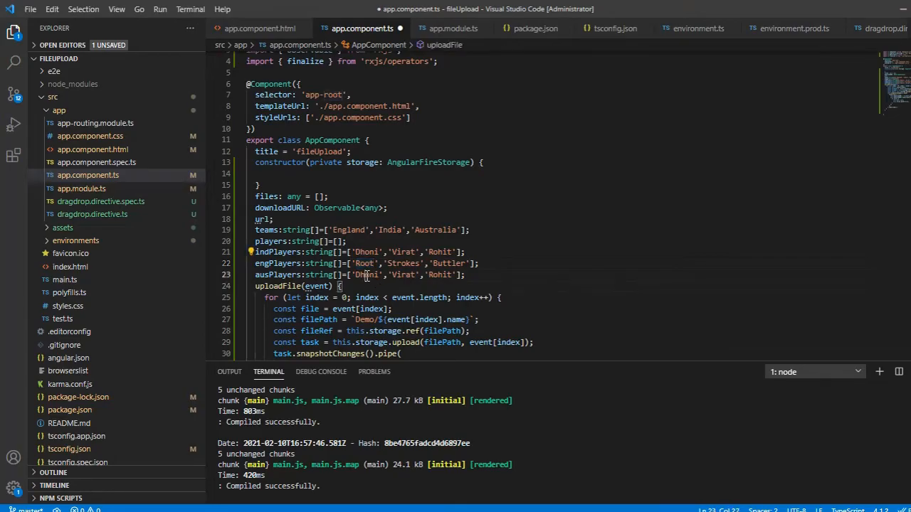
double_click(366, 275)
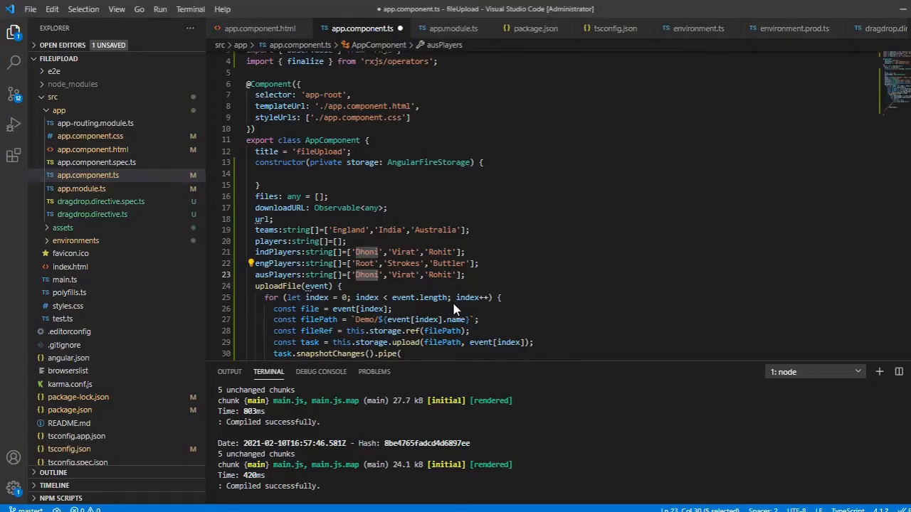
type("Smith")
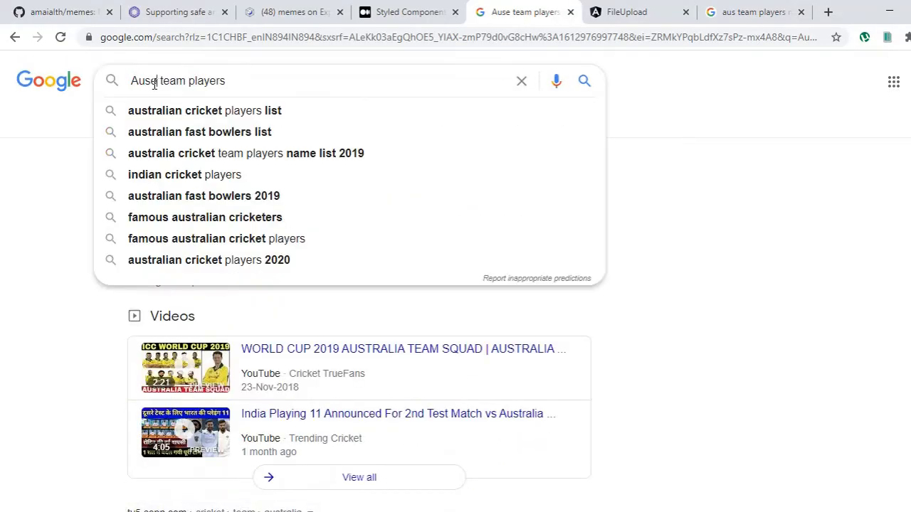
Edit the Google search to look up the Australian team's players.
left_click(204, 111)
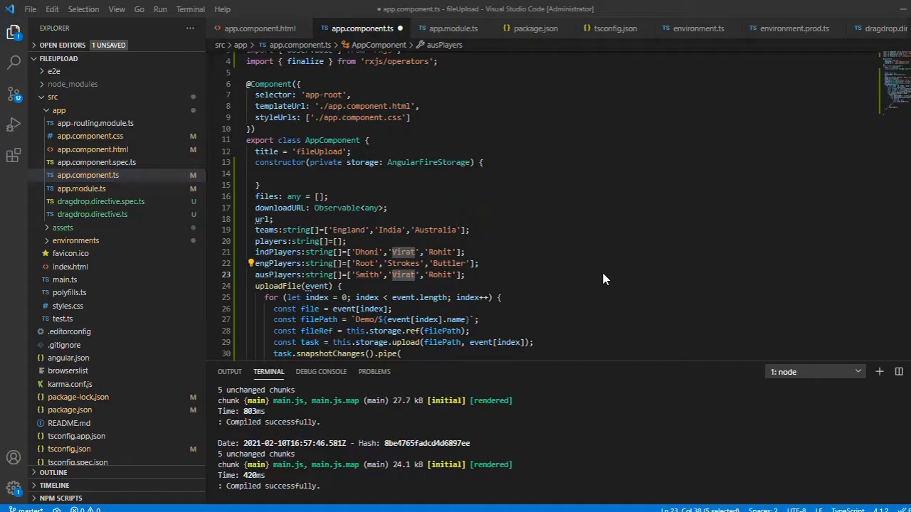
Change ausPlayers to Smith, Finch and Maxwell, and select the players array name.
type("Finch")
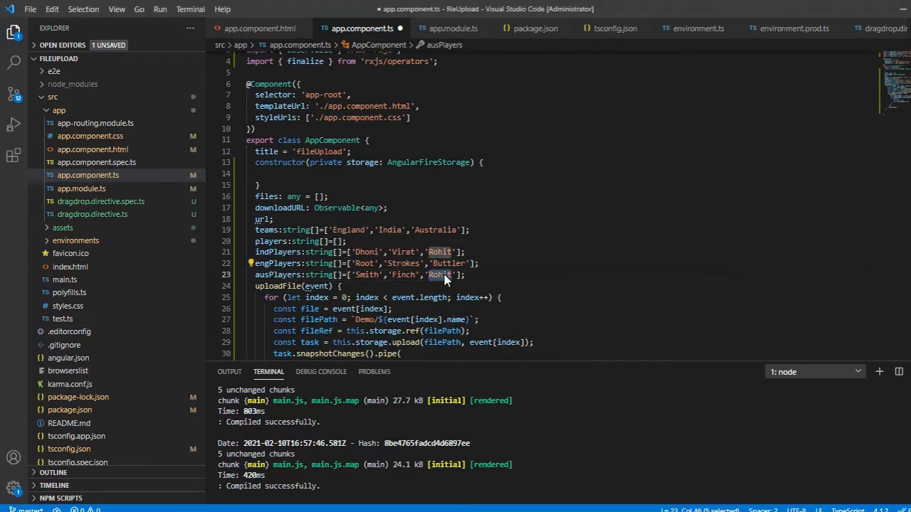
type("Maxwell")
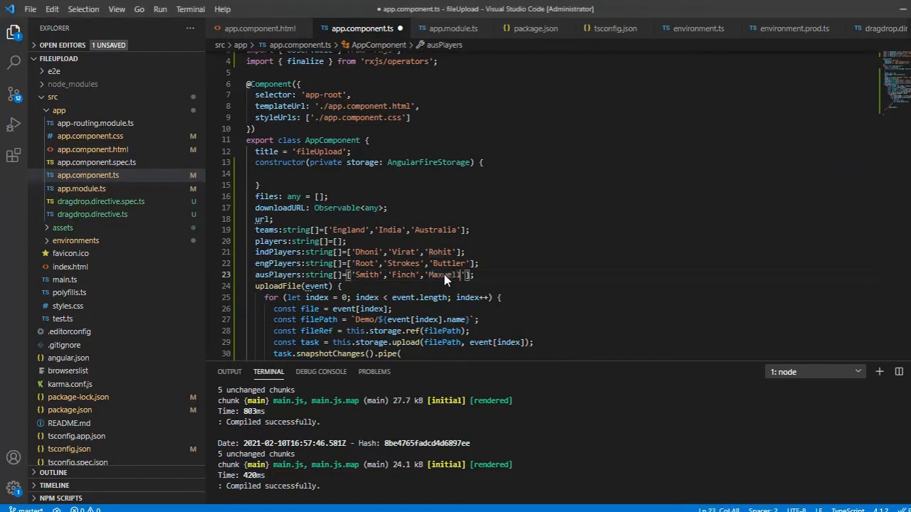
left_click_drag(254, 252, 474, 274)
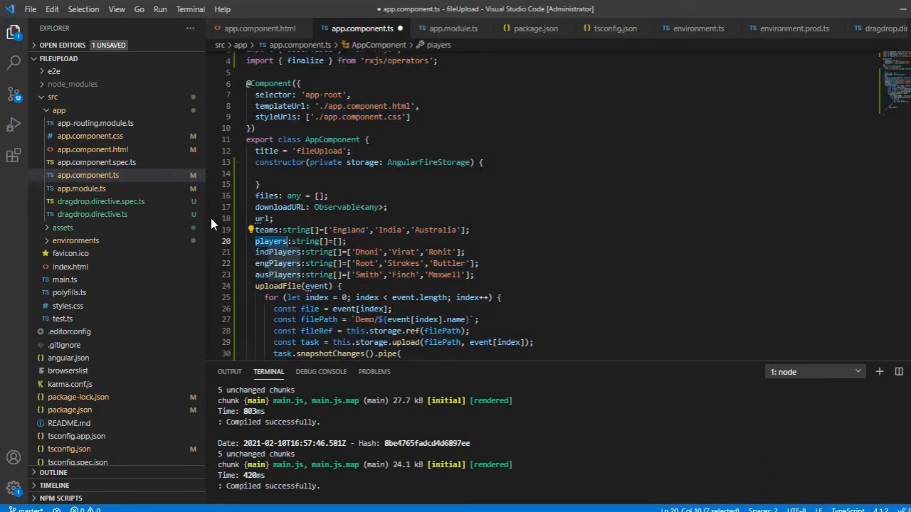
left_click(88, 175)
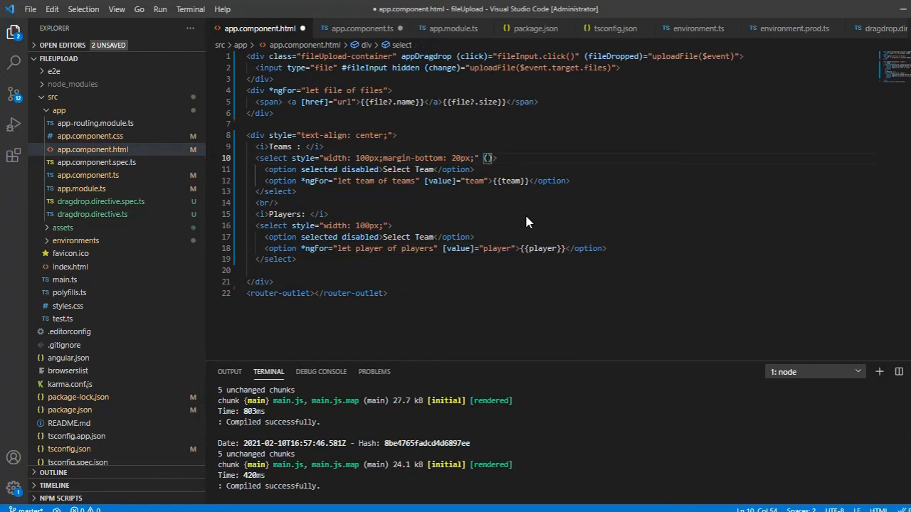
Bind the Teams select's change event to updatePlayers($event.target.value) and grab updatePlayers.
type("change)")
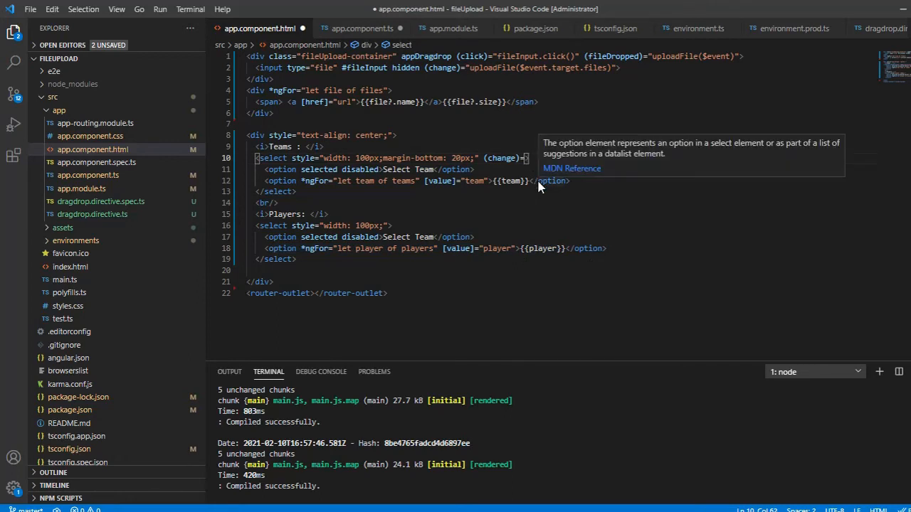
type("update\"")
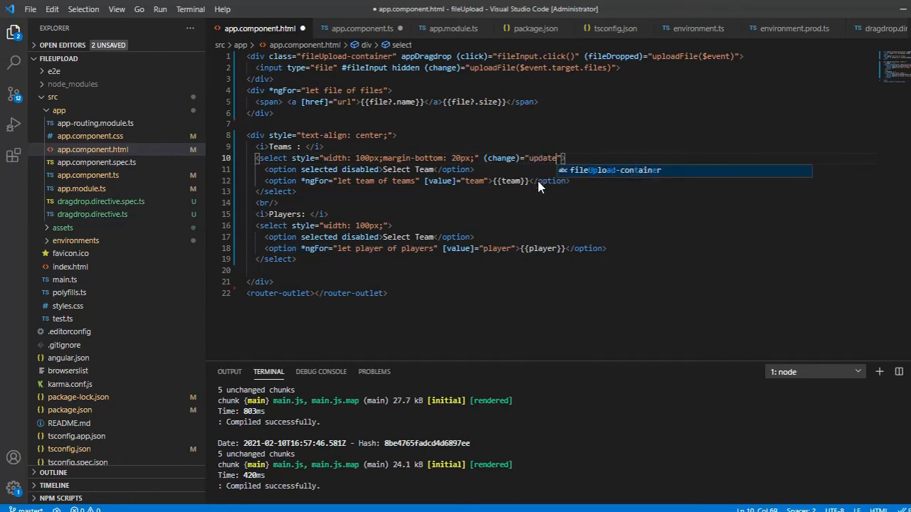
type("Players")
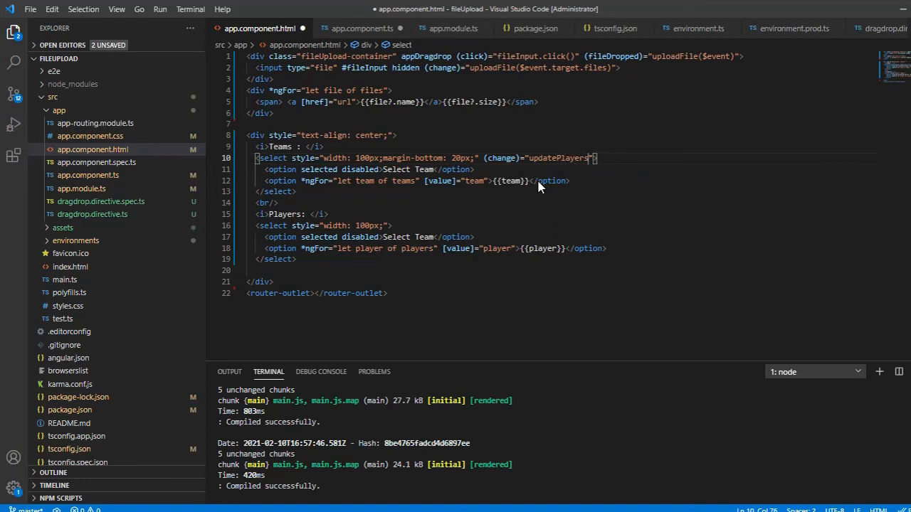
type("()")
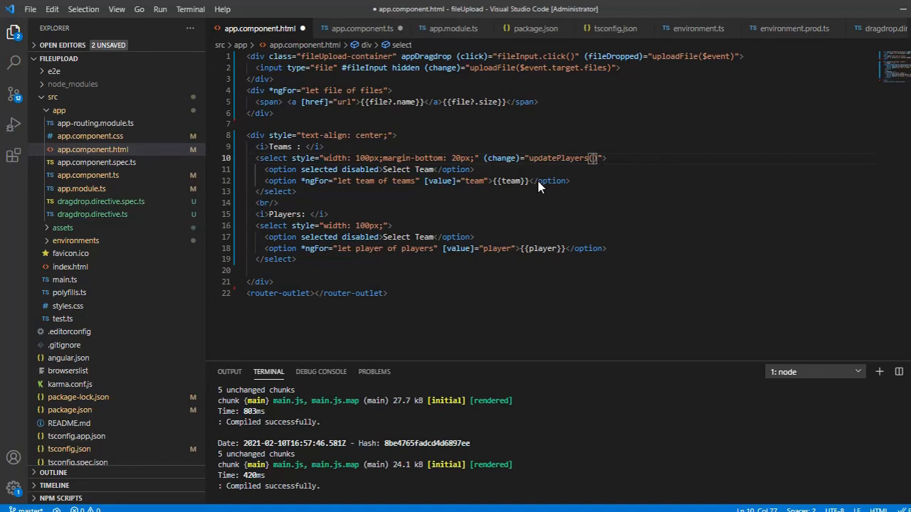
type("$event")
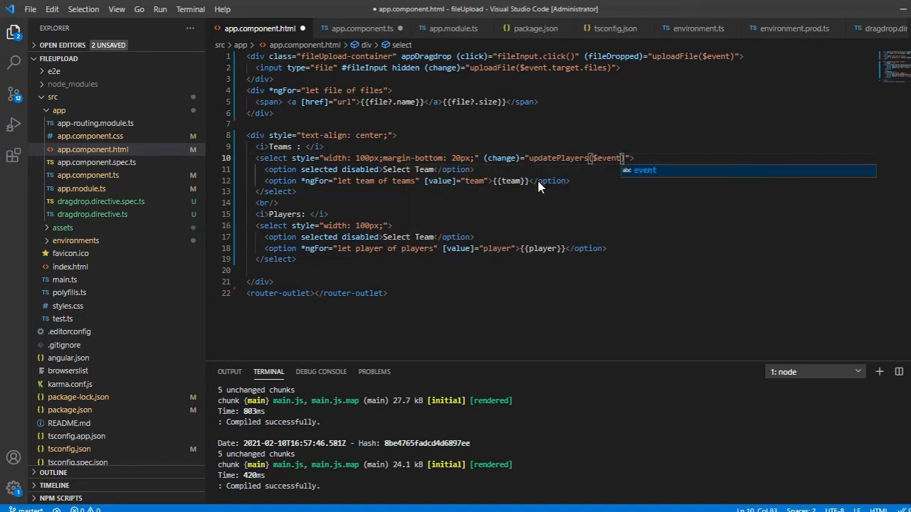
type(".target")
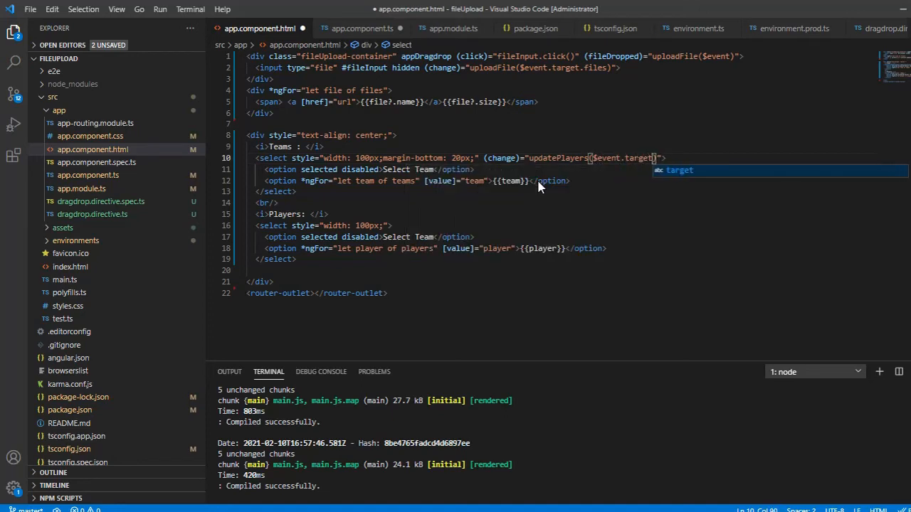
type(".value")
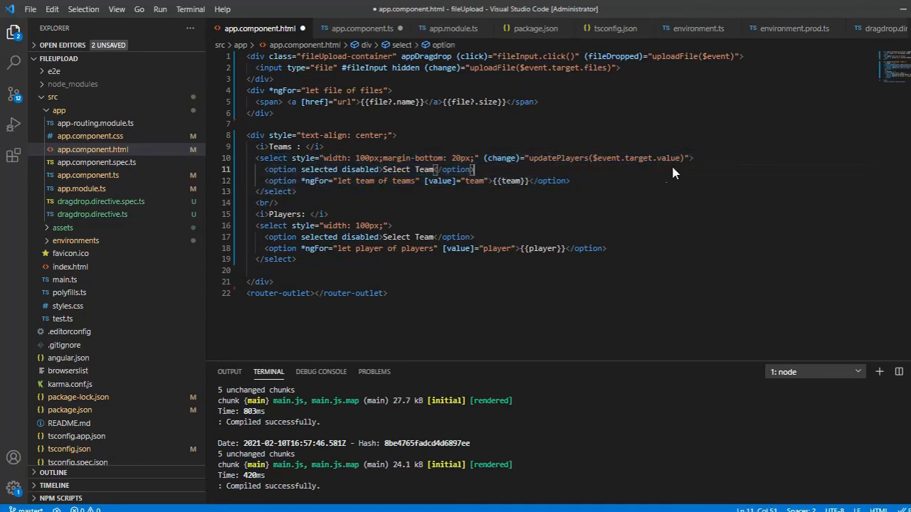
double_click(557, 157)
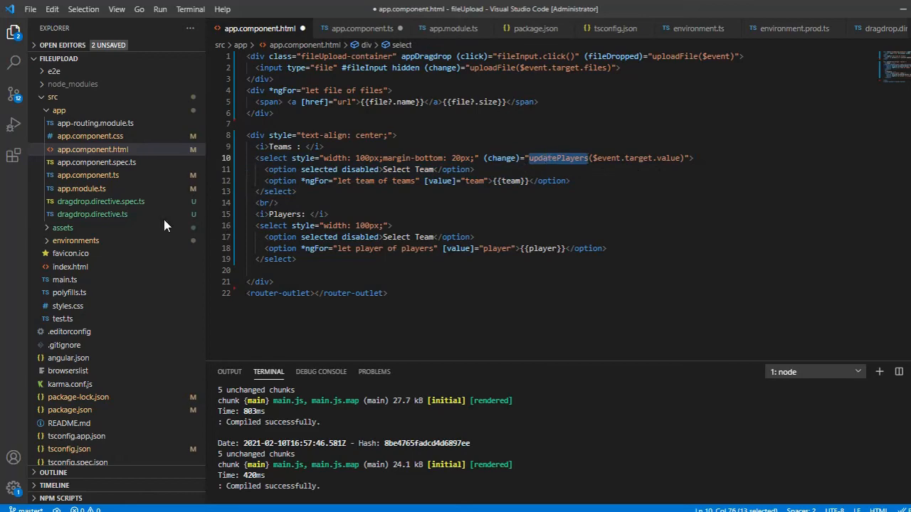
left_click(362, 28)
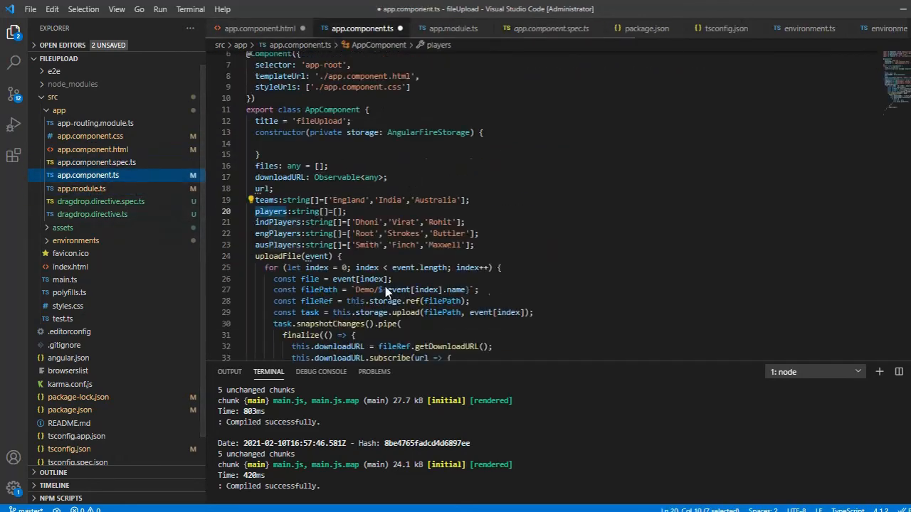
Start an updatePlayers(team) method containing a switch on team.
scroll("down", 3)
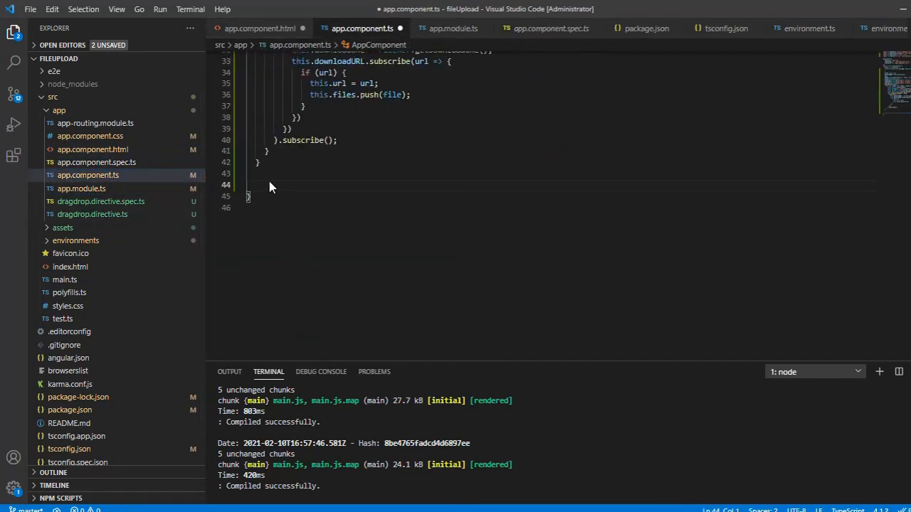
type("updatePlayers()")
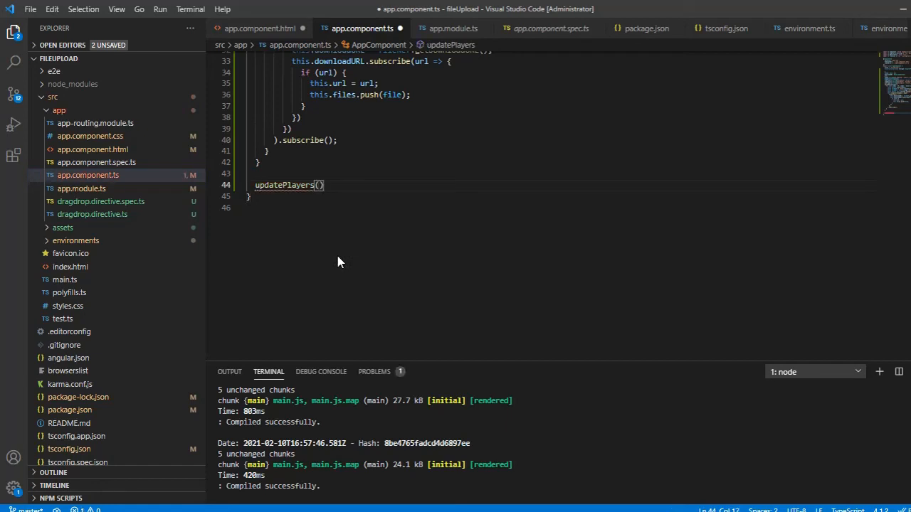
type("teamName")
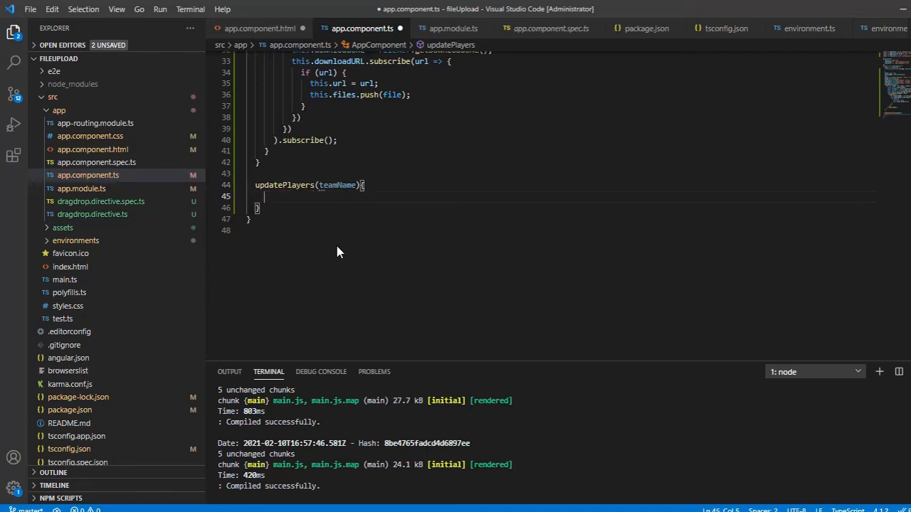
type("switch")
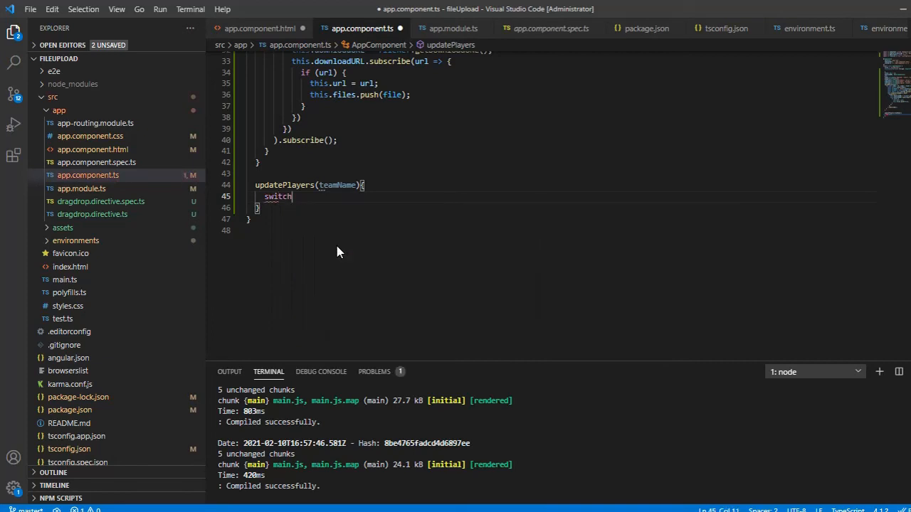
type("(team)")
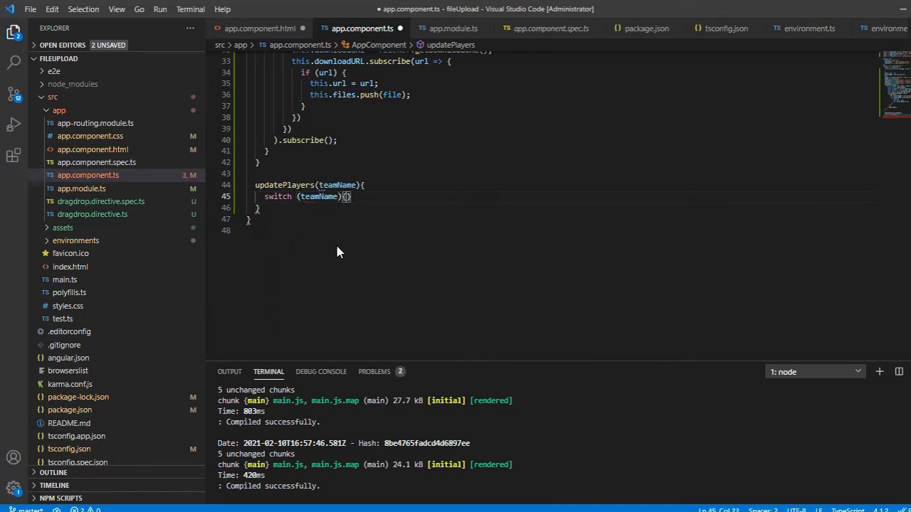
Add case 'India' assigning indPlayers to this.player, ending with break.
type("case")
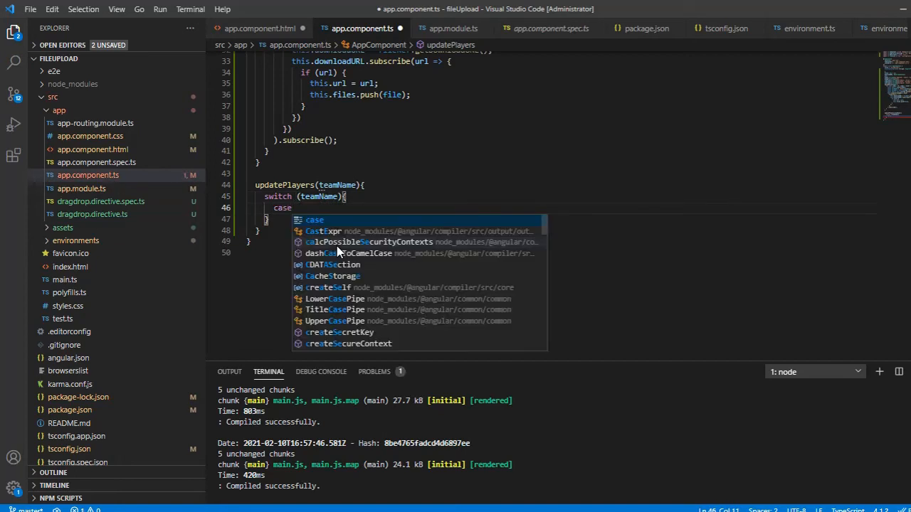
type("'In")
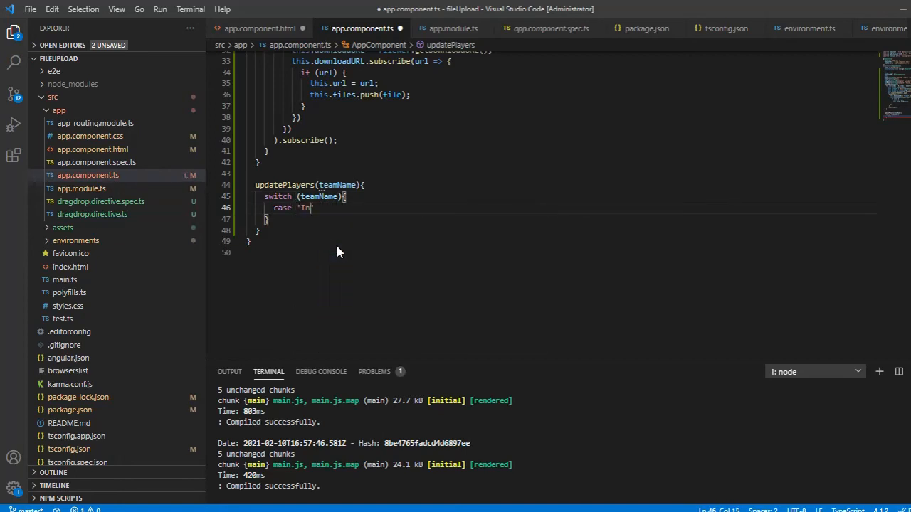
type("dia")
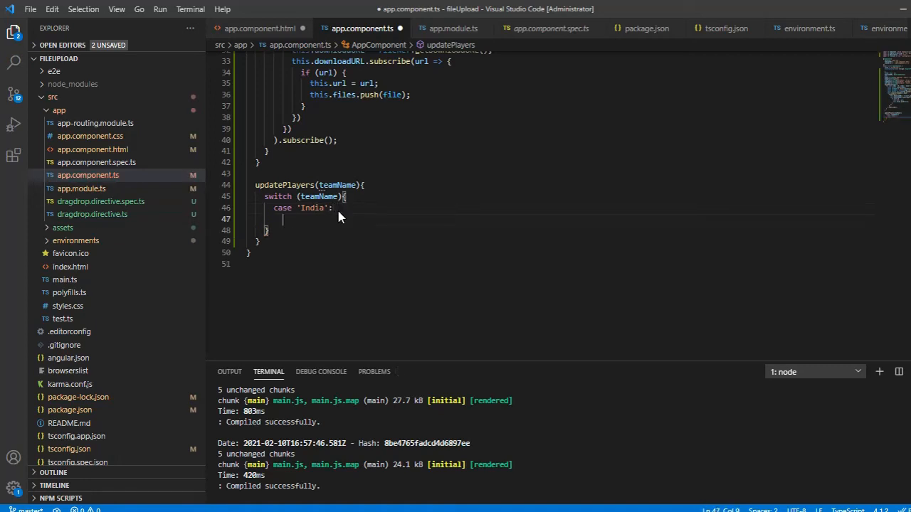
type("this.")
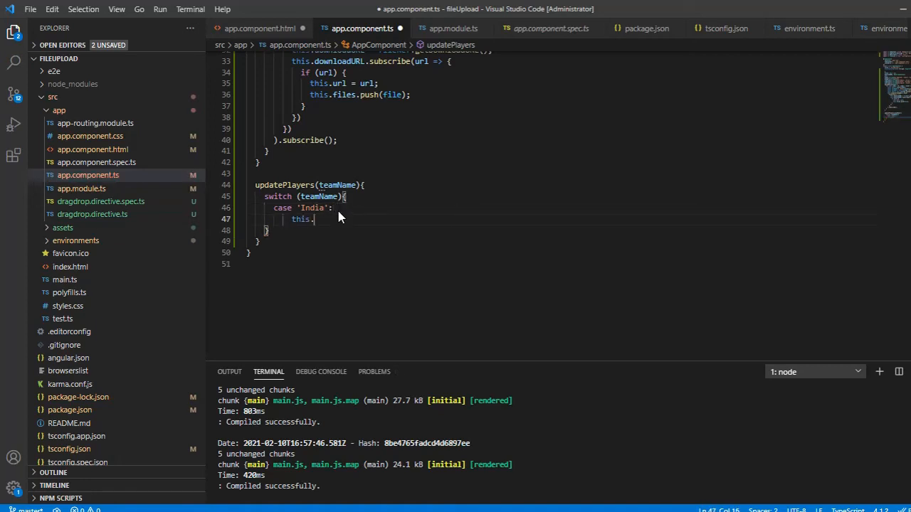
type("player = this.")
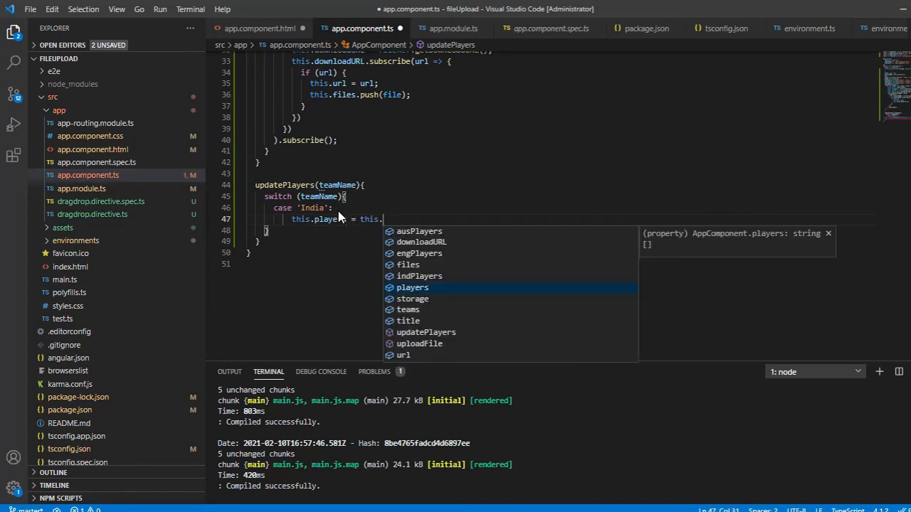
type("indPlayers;")
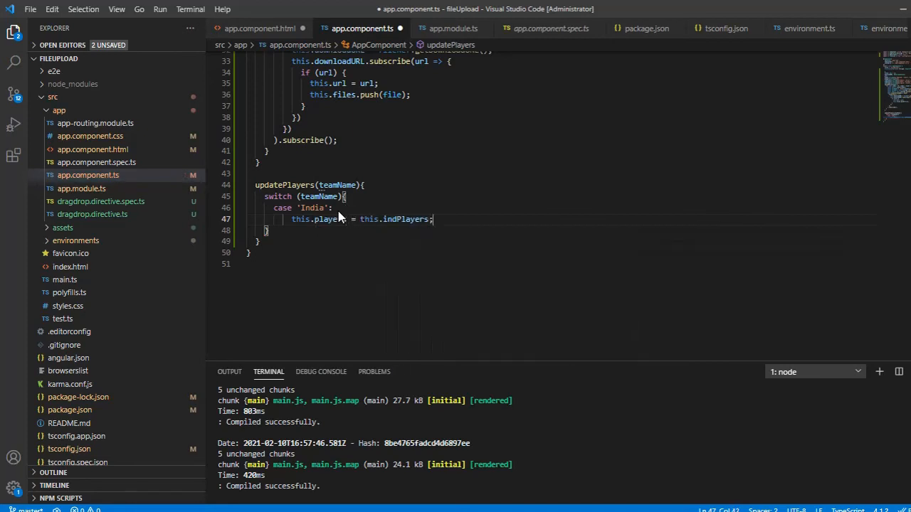
type("break;")
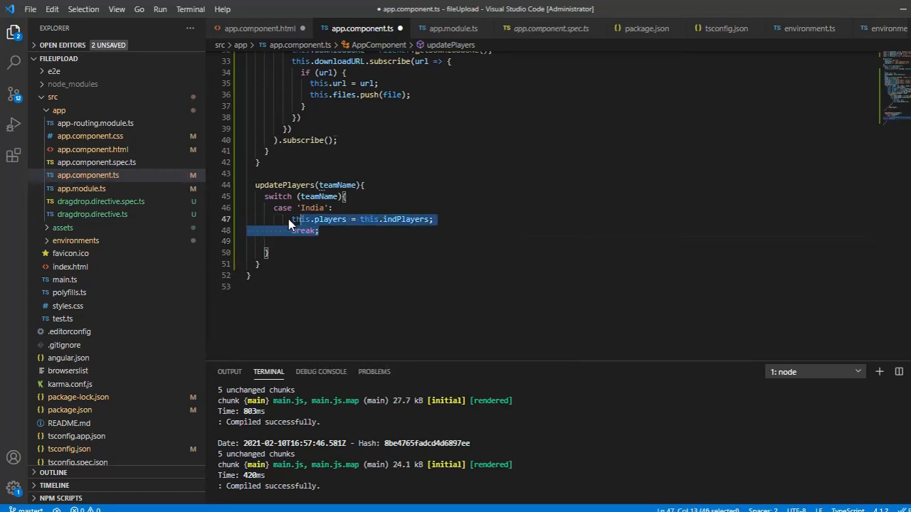
left_click(320, 230)
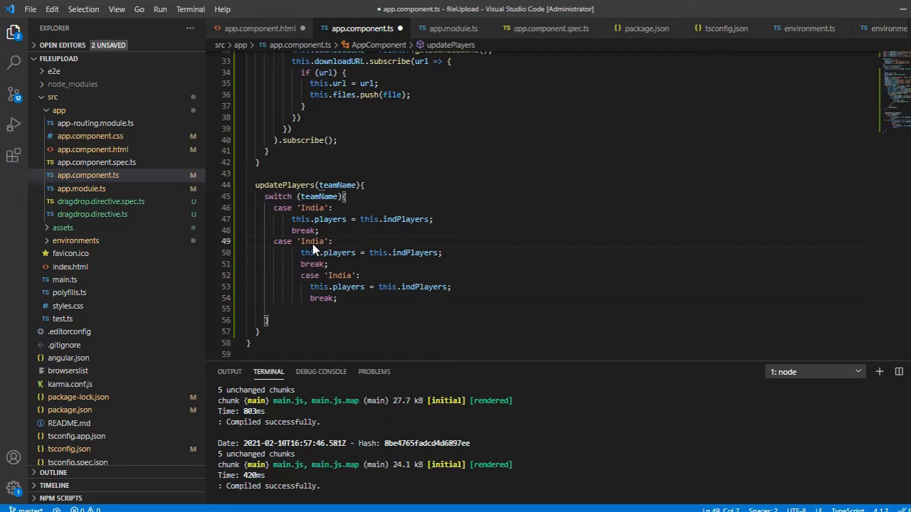
Scroll through the component to check the array names and the switch cases.
scroll("up", 3)
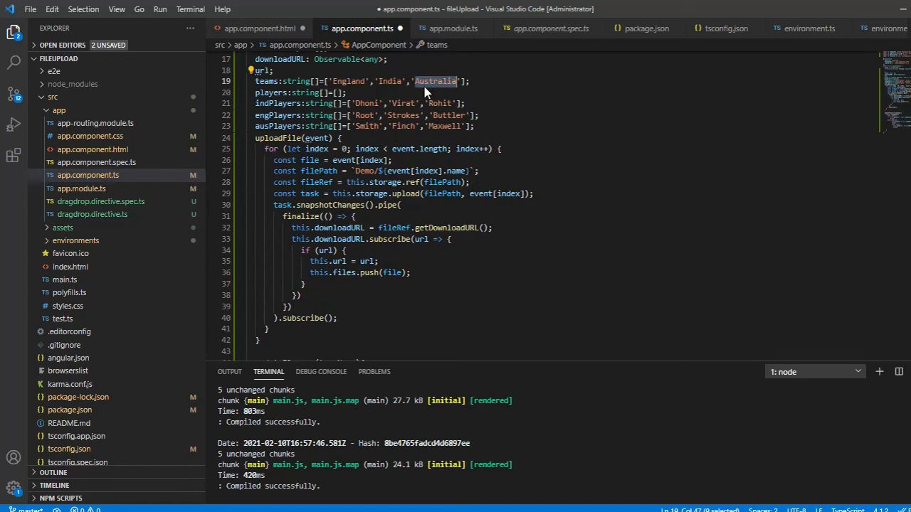
scroll("down", 3)
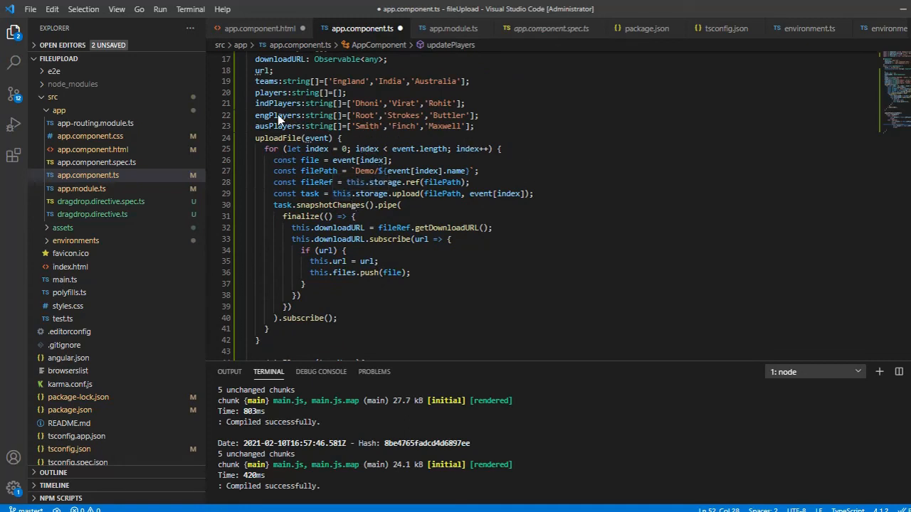
scroll("down", 3)
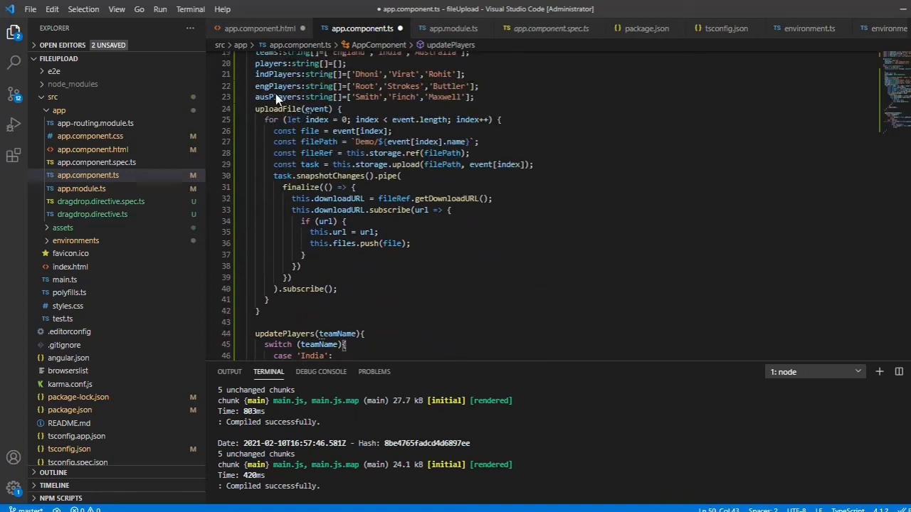
scroll("down", 3)
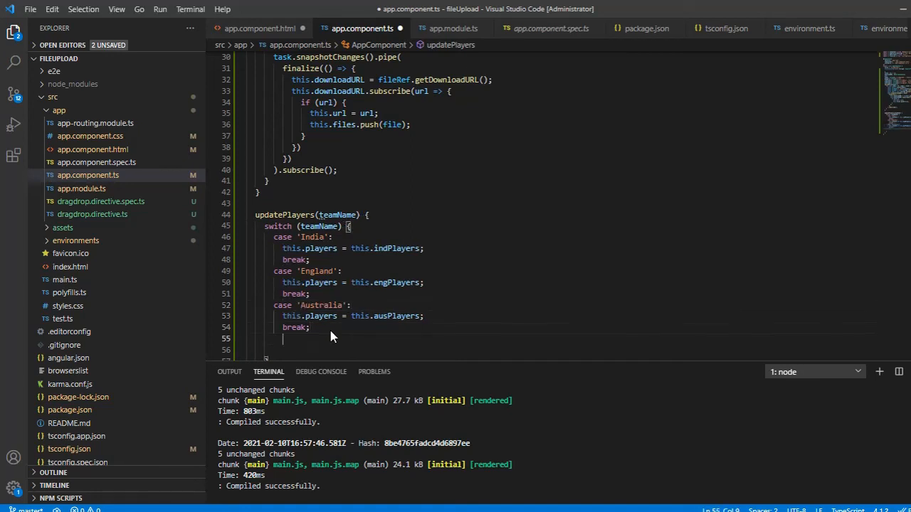
Add a default case setting this.players = [] followed by break.
type("default:")
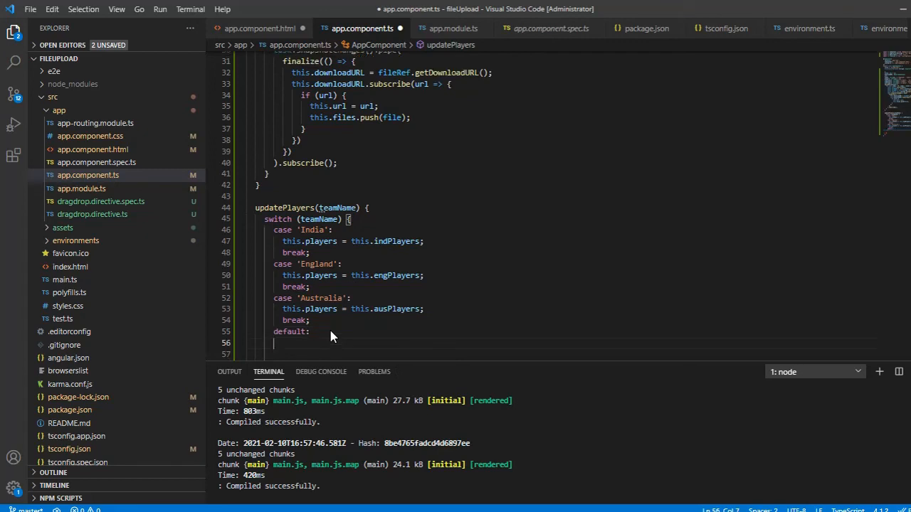
type("this.")
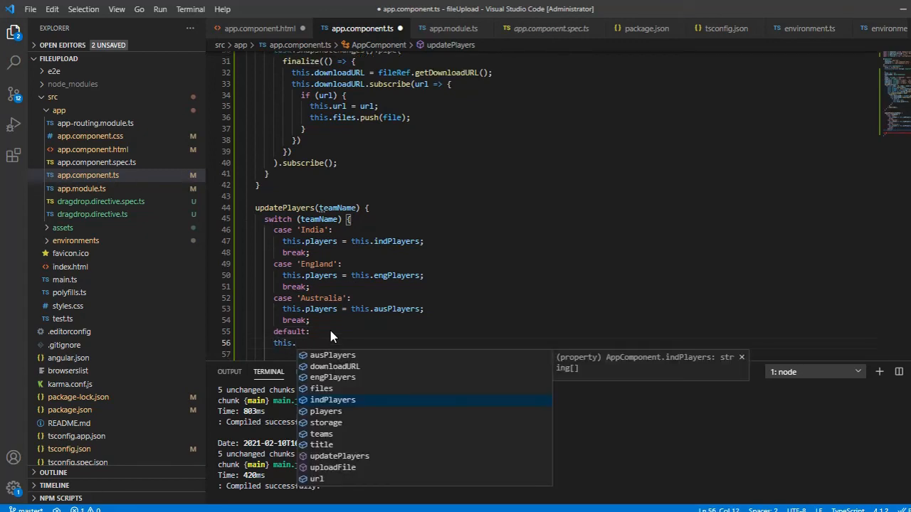
type("players")
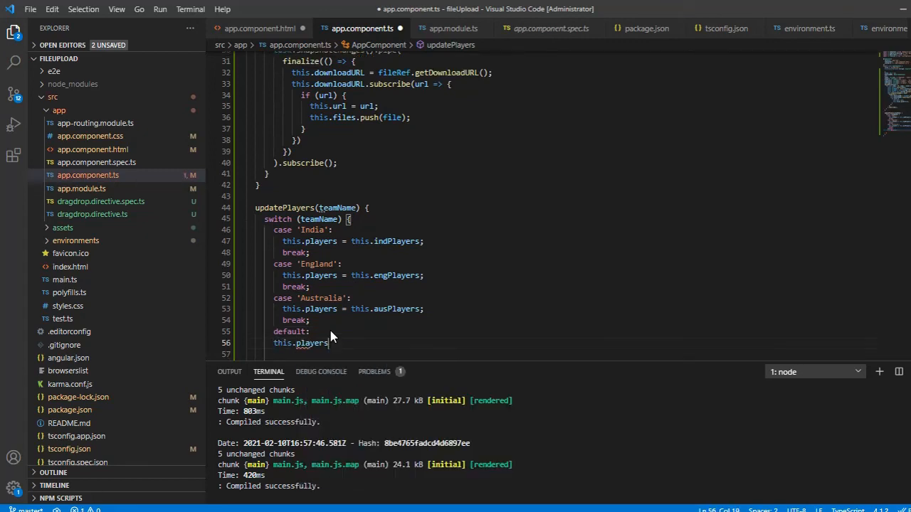
type("= [];")
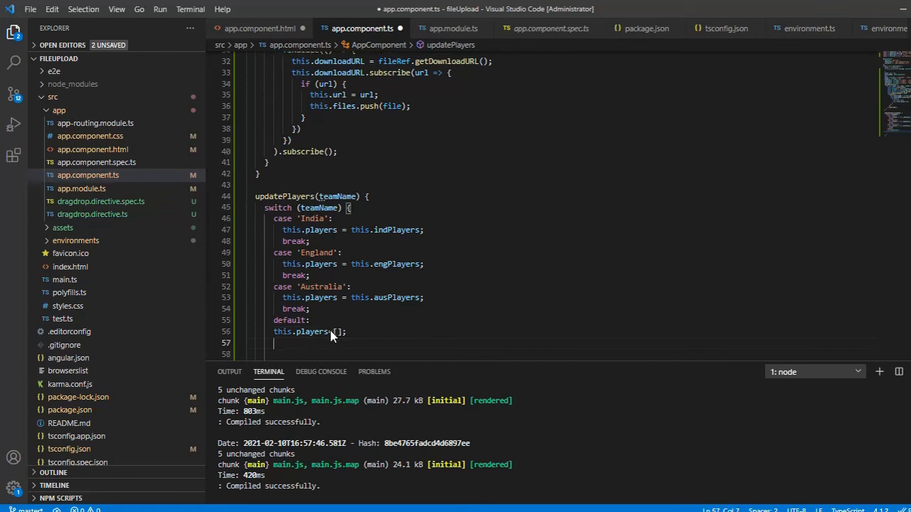
type("break;")
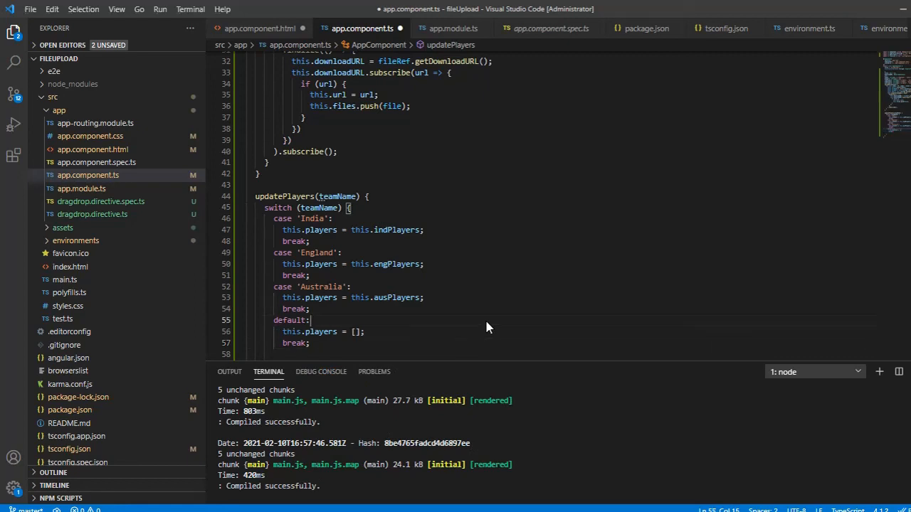
Save app.component.ts and bring up the HTML template.
key("ctrl+s")
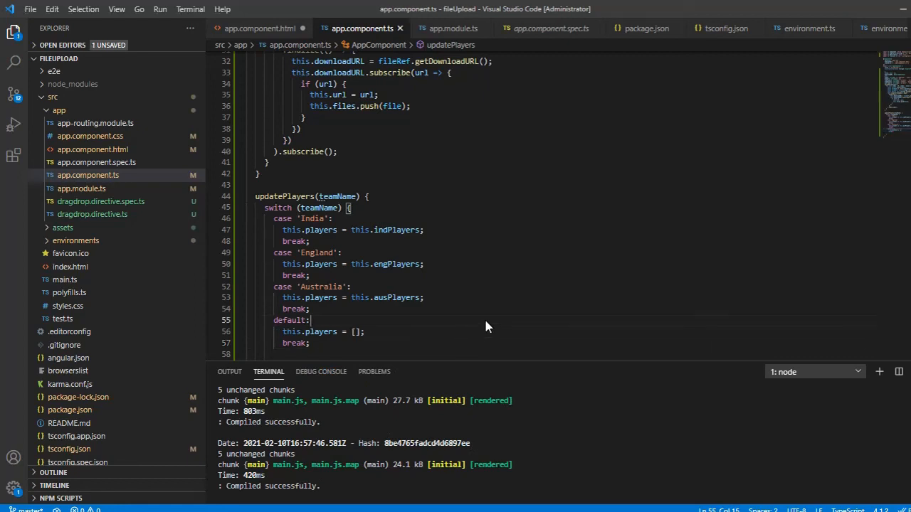
left_click(259, 28)
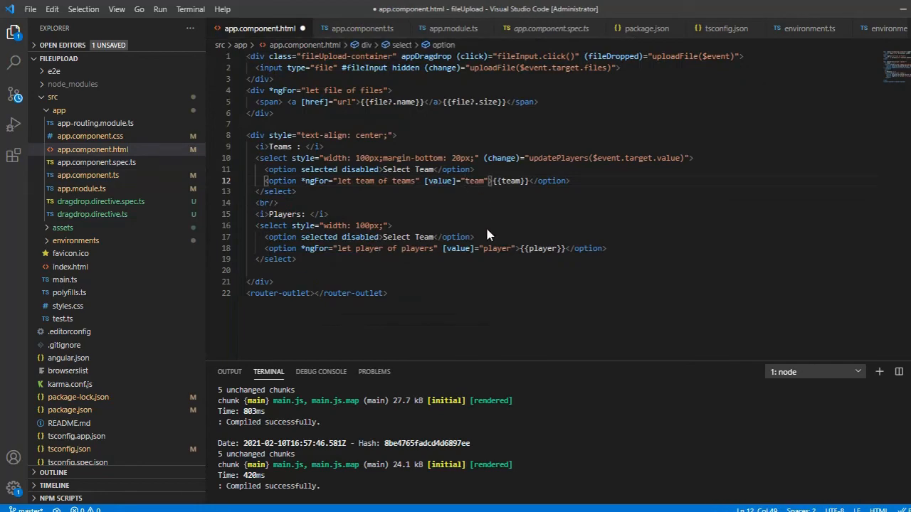
key("alt+tab")
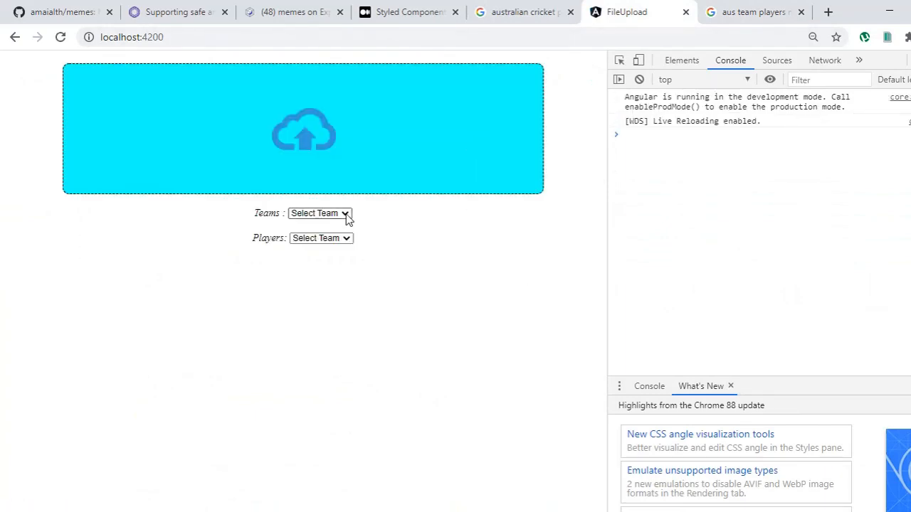
Pick England and view its players, then switch the team to India and Australia.
left_click(320, 213)
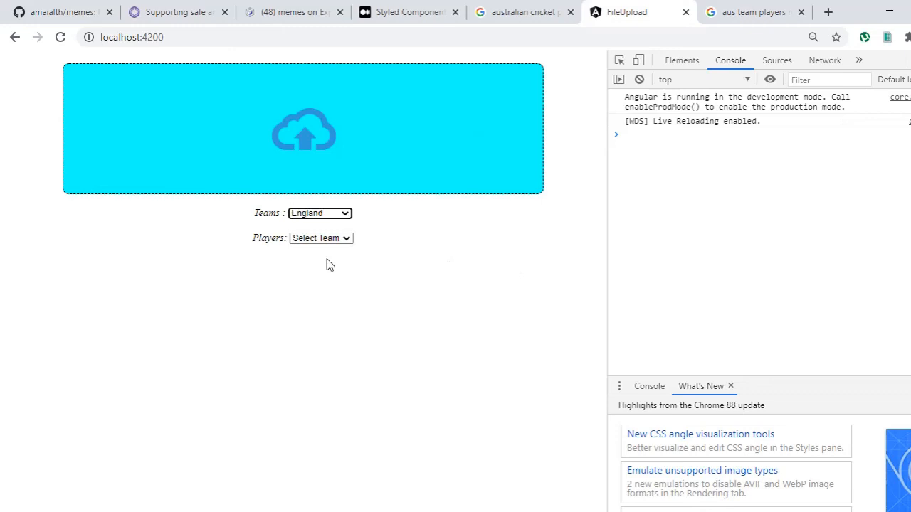
left_click(320, 238)
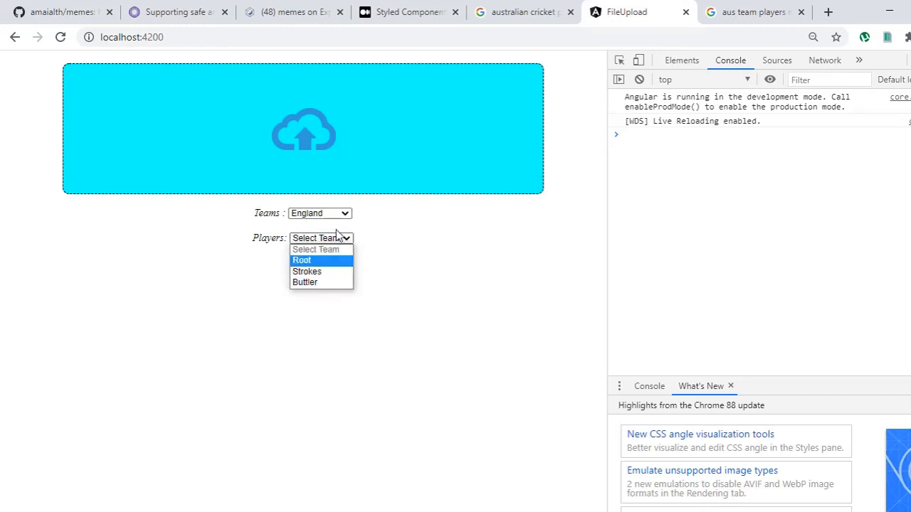
left_click(319, 212)
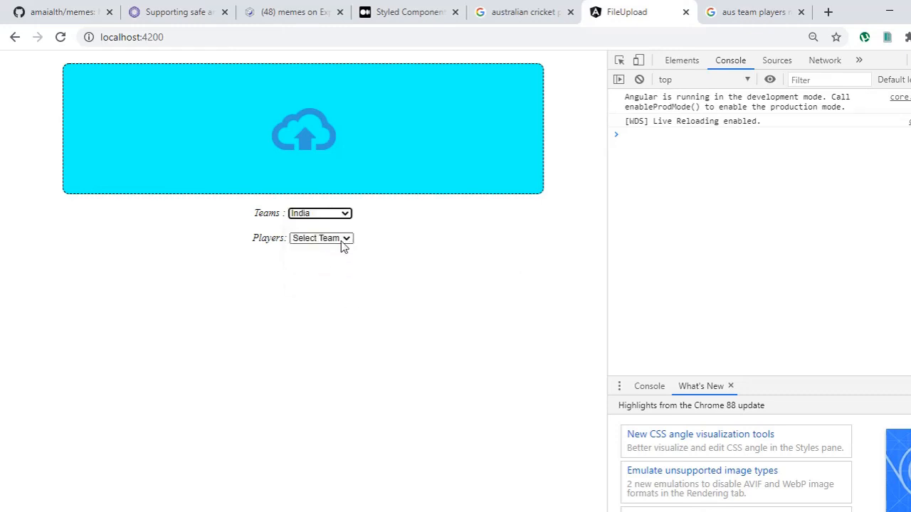
left_click(320, 212)
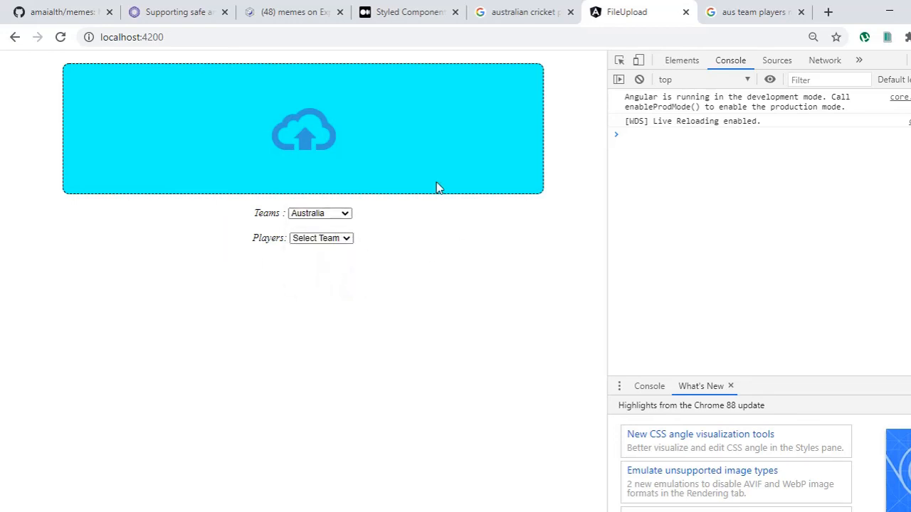
mouse_move(286, 211)
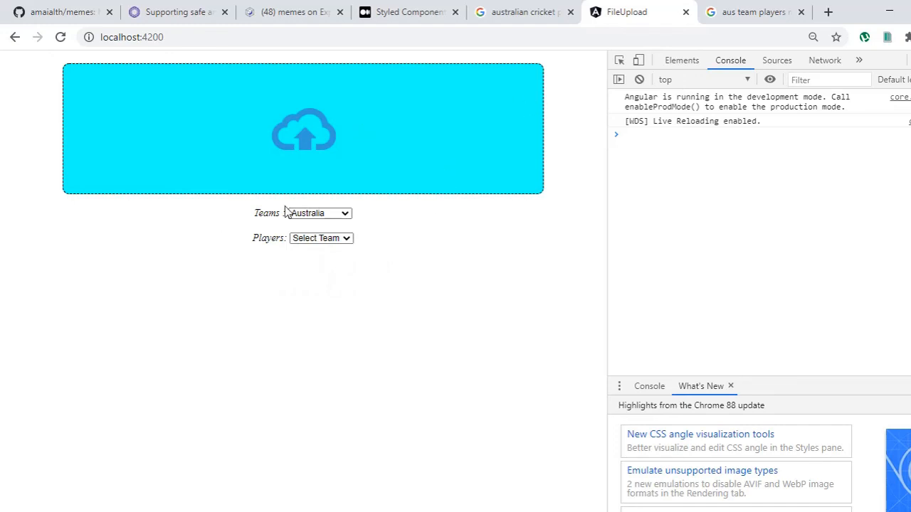
mouse_move(472, 200)
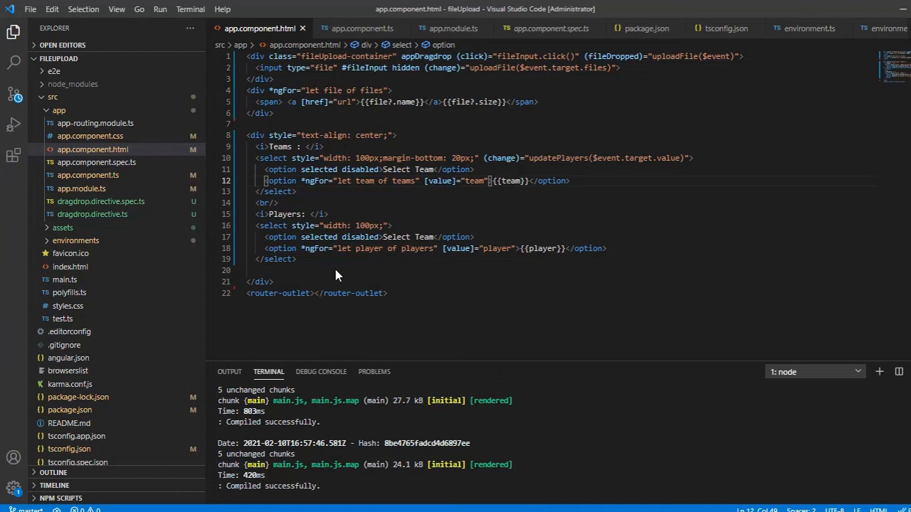
mouse_move(383, 290)
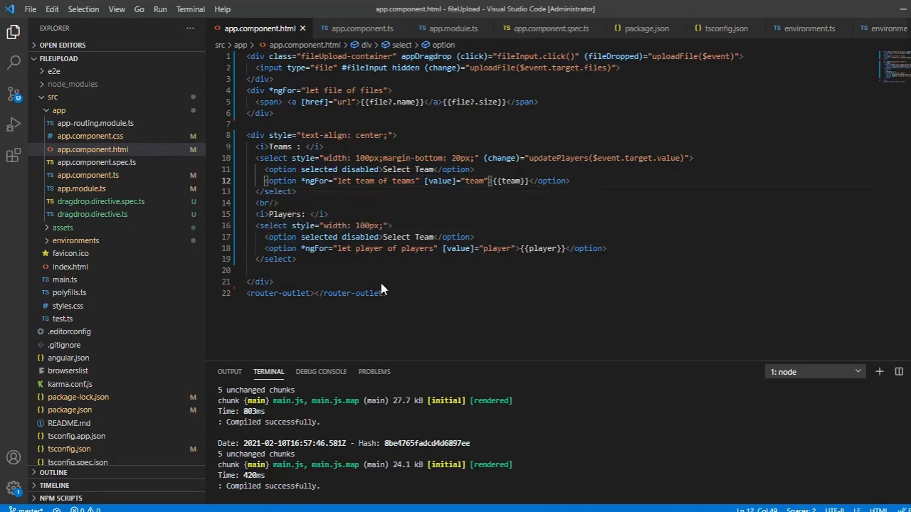
mouse_move(427, 279)
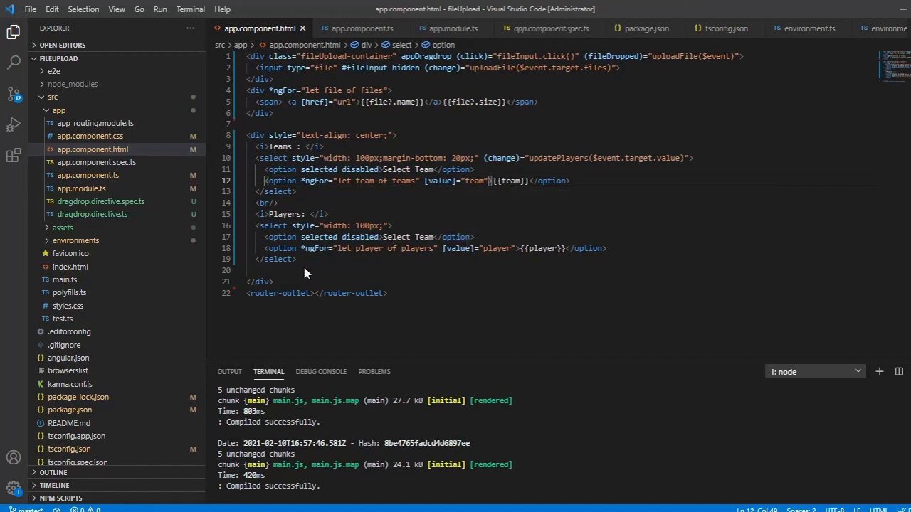
mouse_move(488, 441)
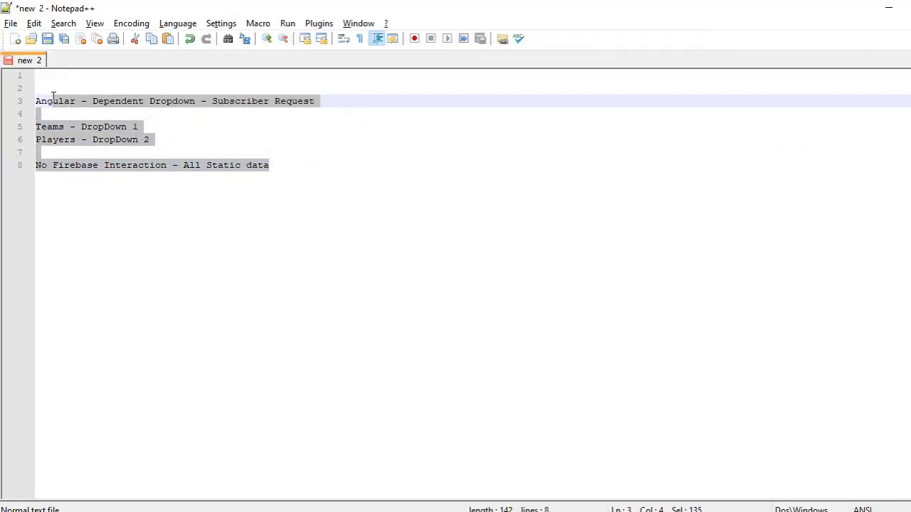
mouse_move(4, 74)
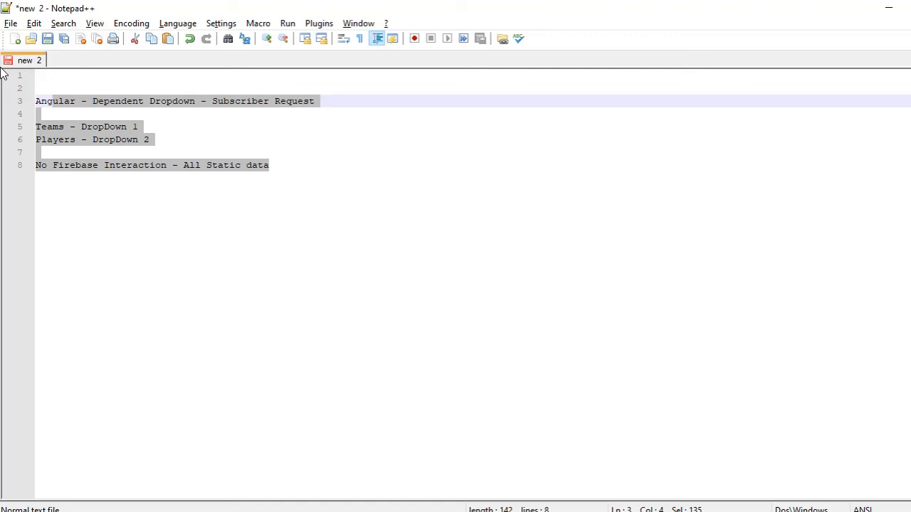